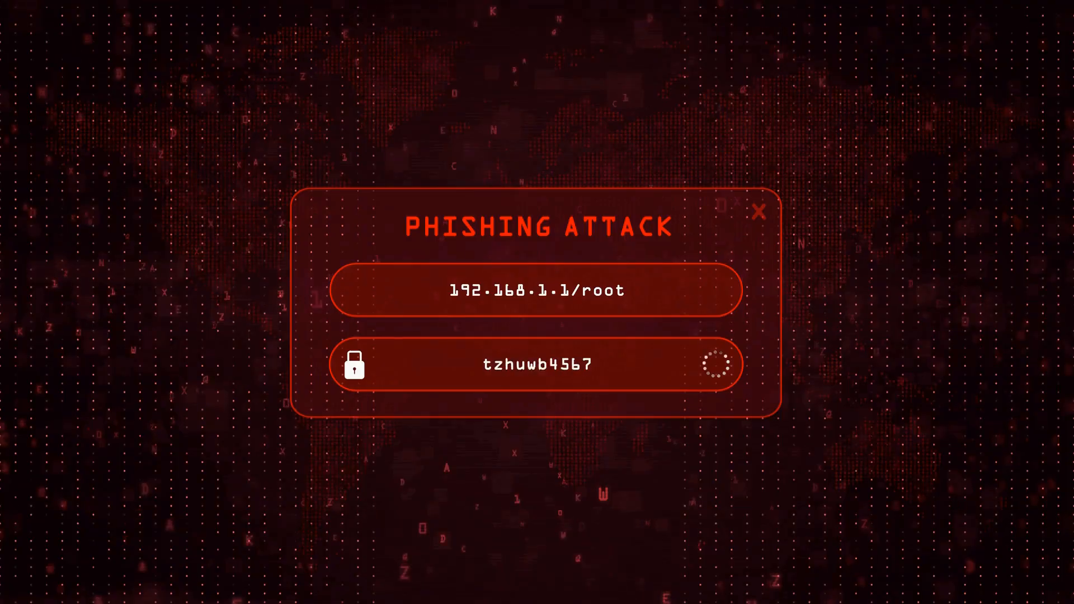
Step: Scroll the sqrx.com homepage from the hero section past features, testimonials and media coverage to the footer
click(758, 212)
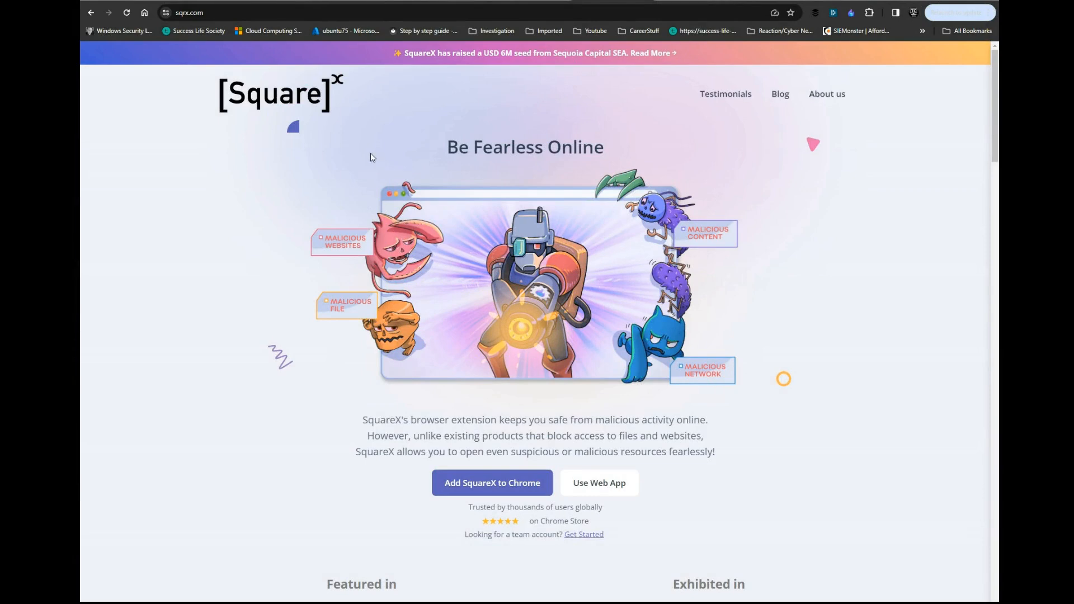
mouse_move(259, 103)
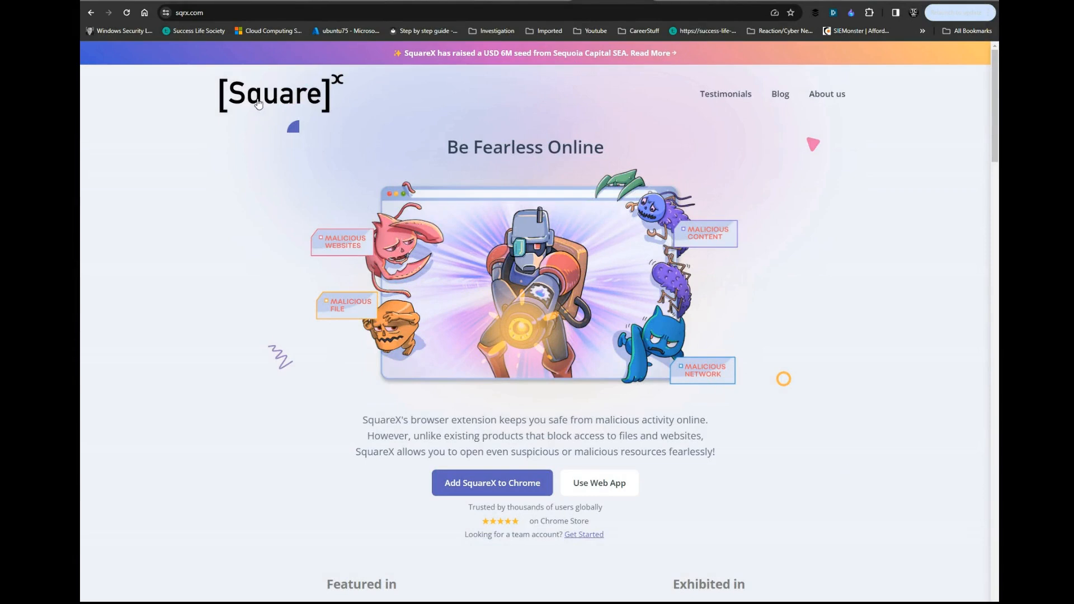
mouse_move(492, 482)
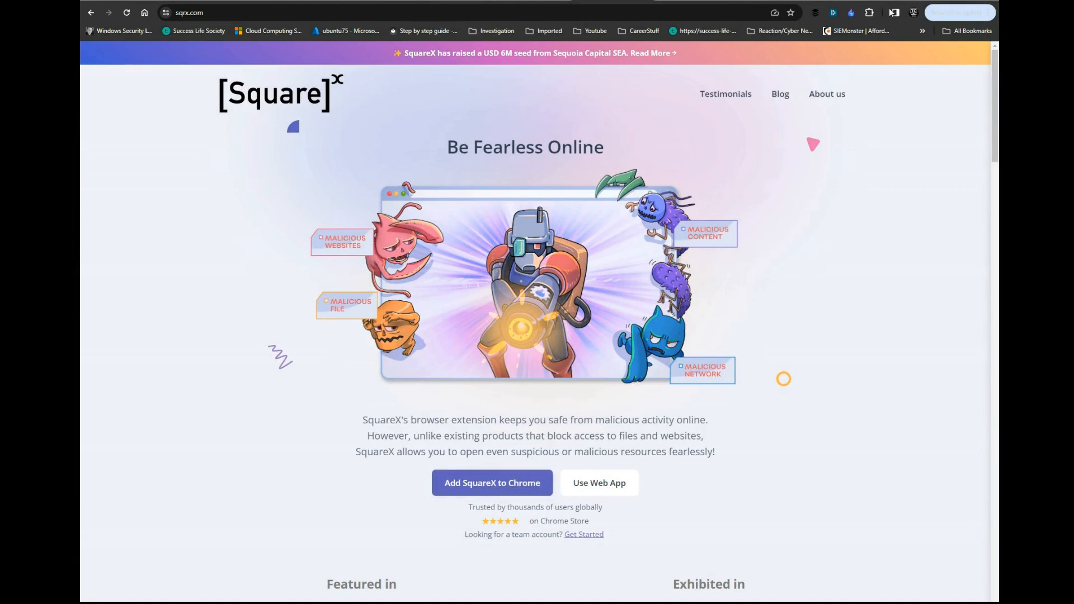
mouse_move(852, 12)
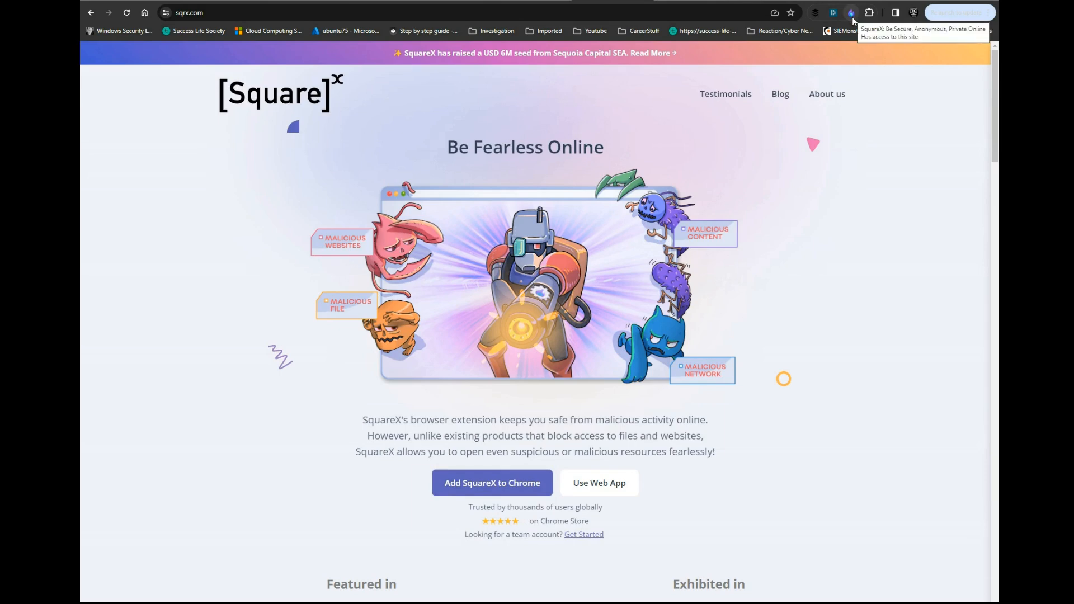
mouse_move(840, 186)
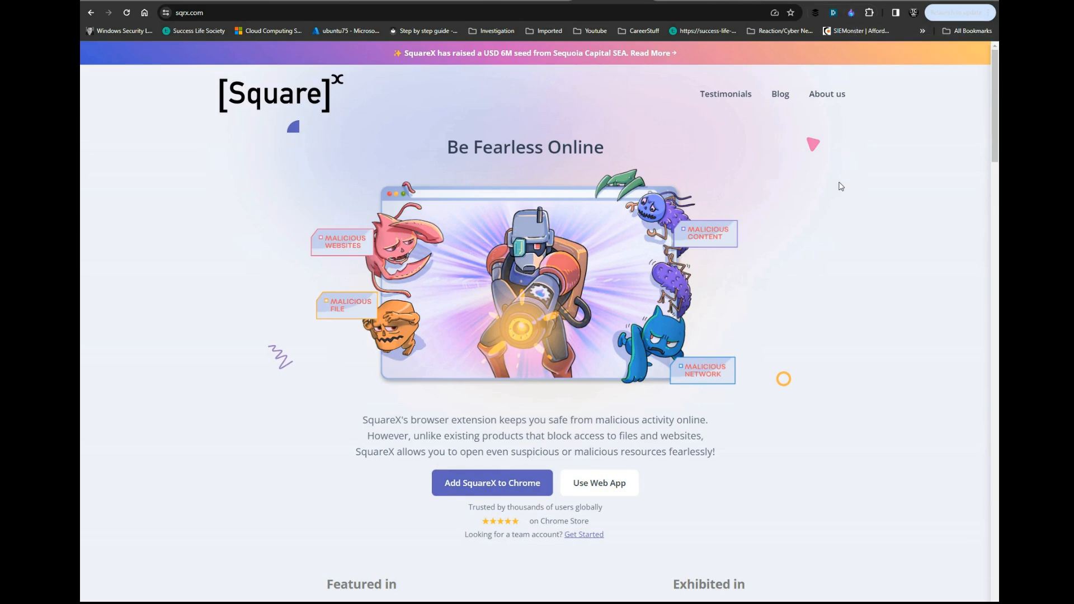
scroll(down, 3)
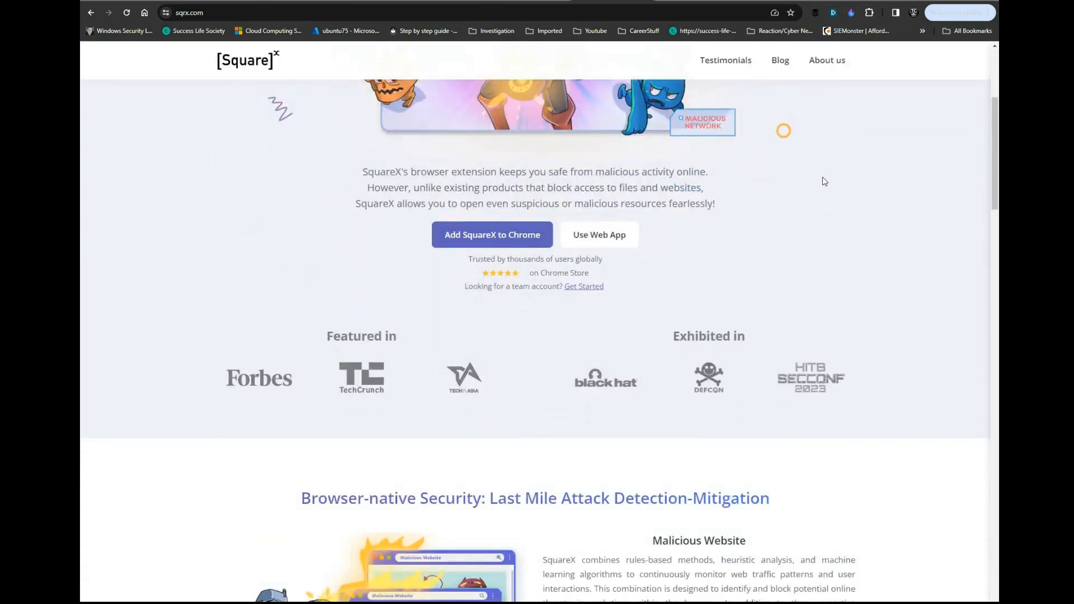
scroll(down, 3)
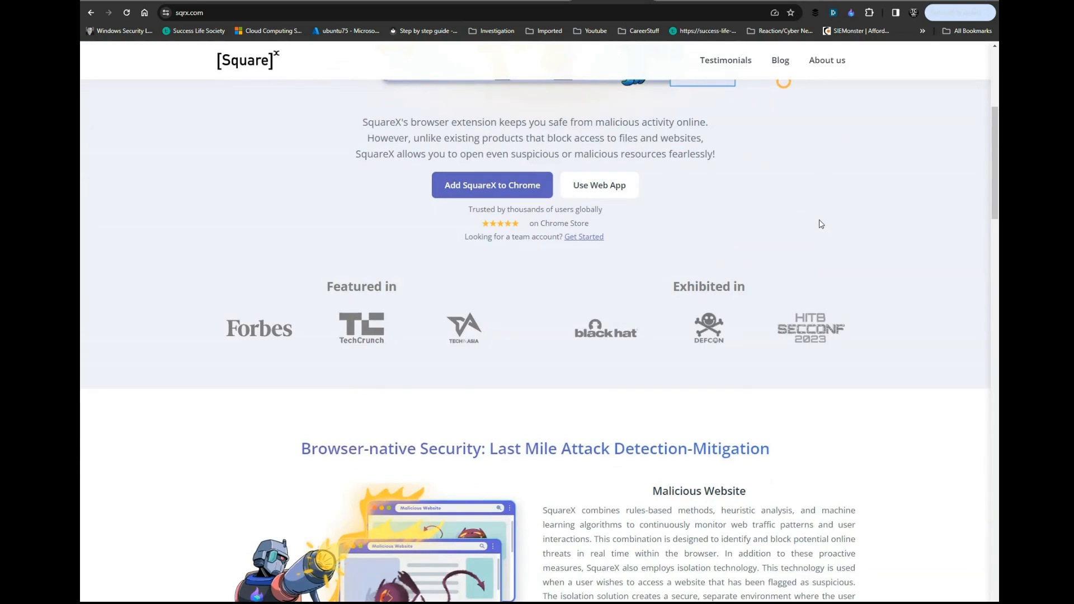
scroll(down, 3)
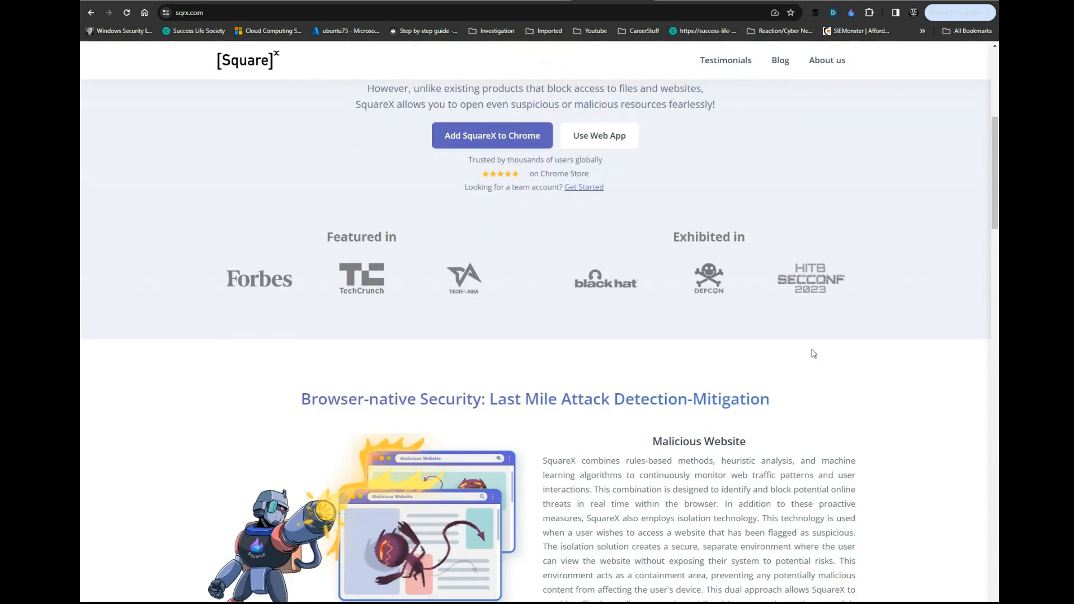
mouse_move(813, 351)
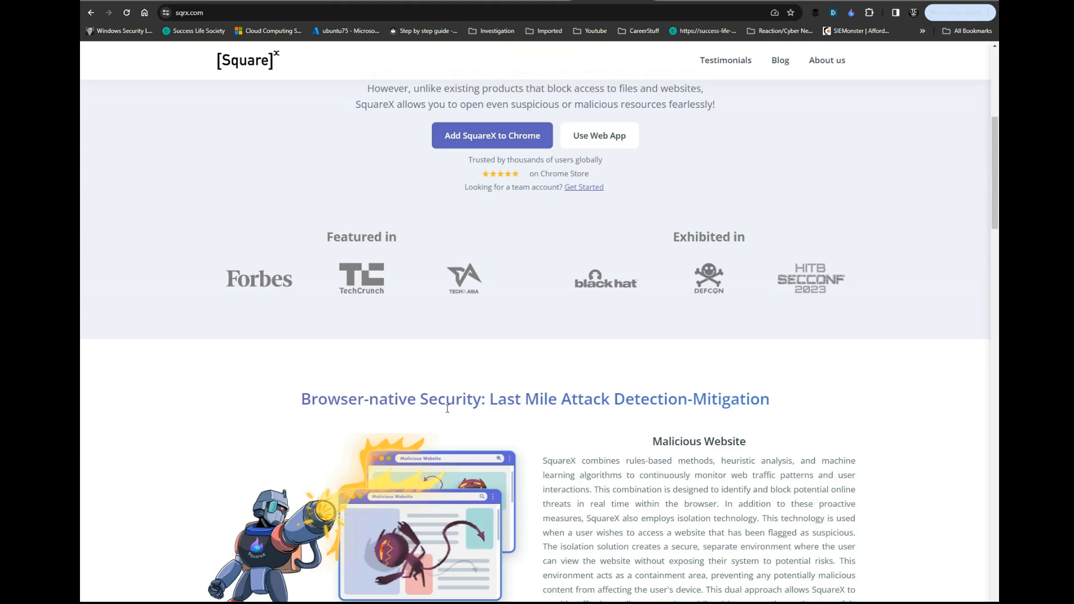
scroll(down, 3)
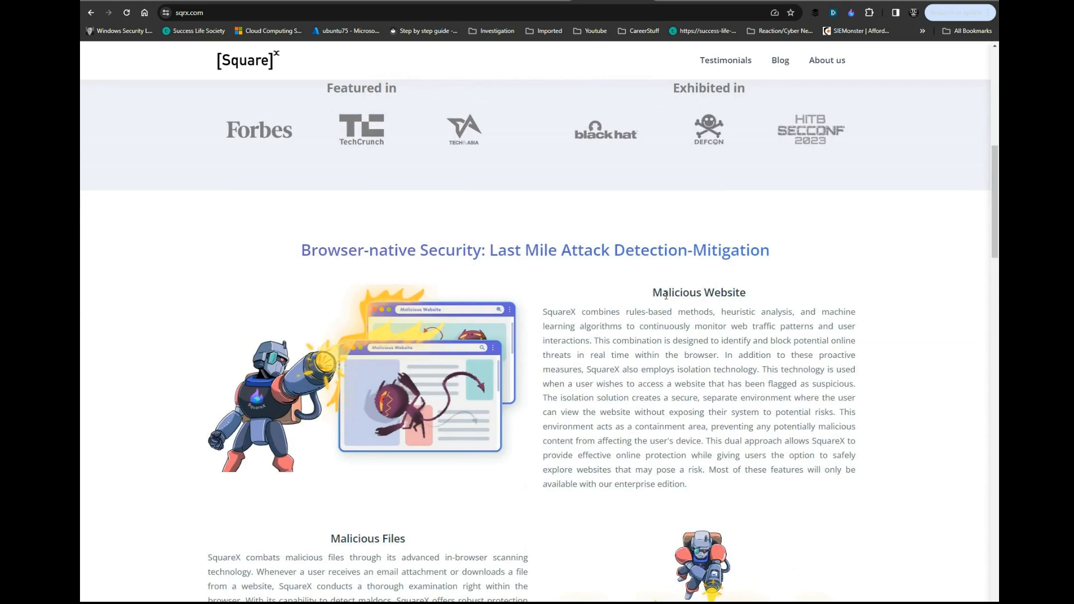
scroll(down, 3)
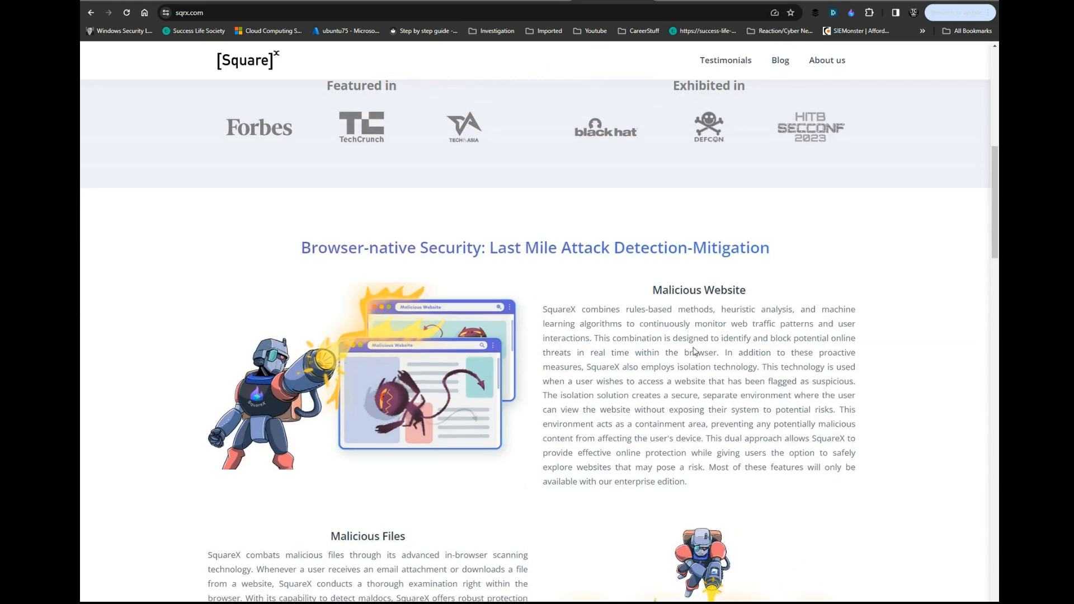
scroll(down, 3)
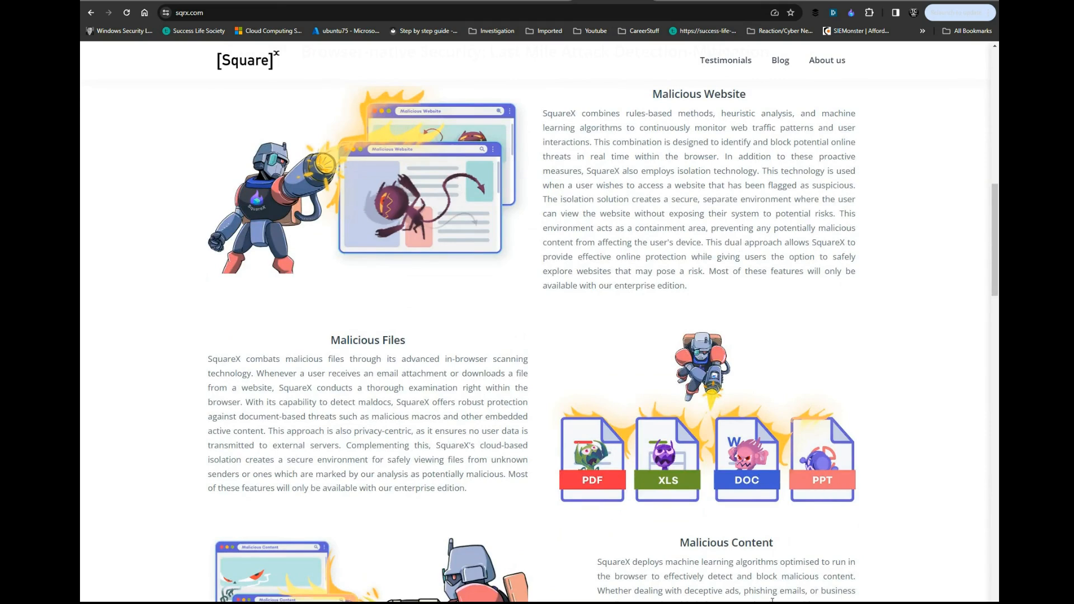
scroll(down, 3)
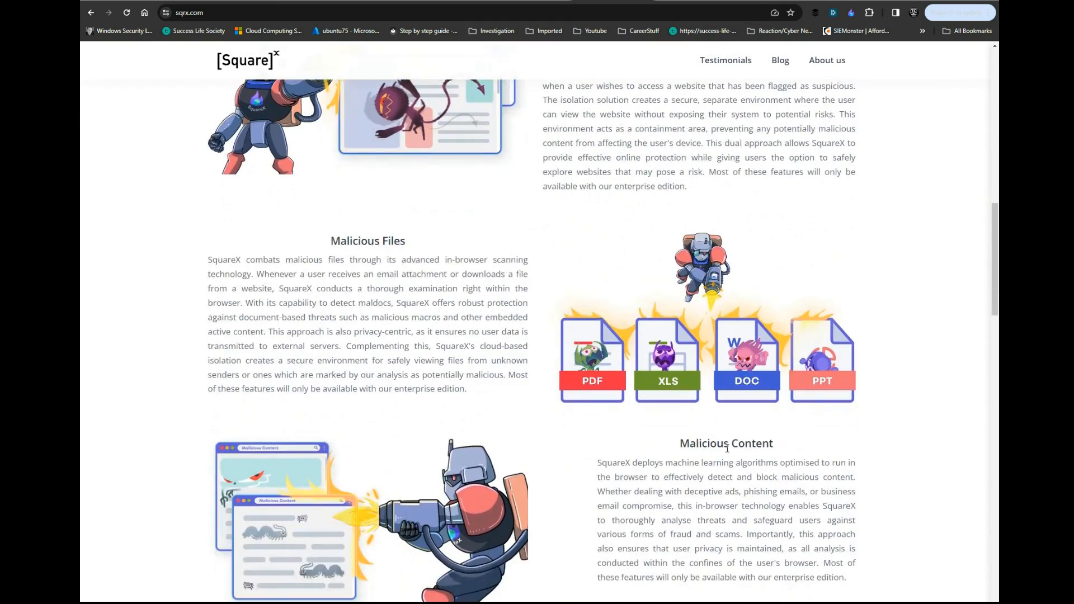
scroll(down, 3)
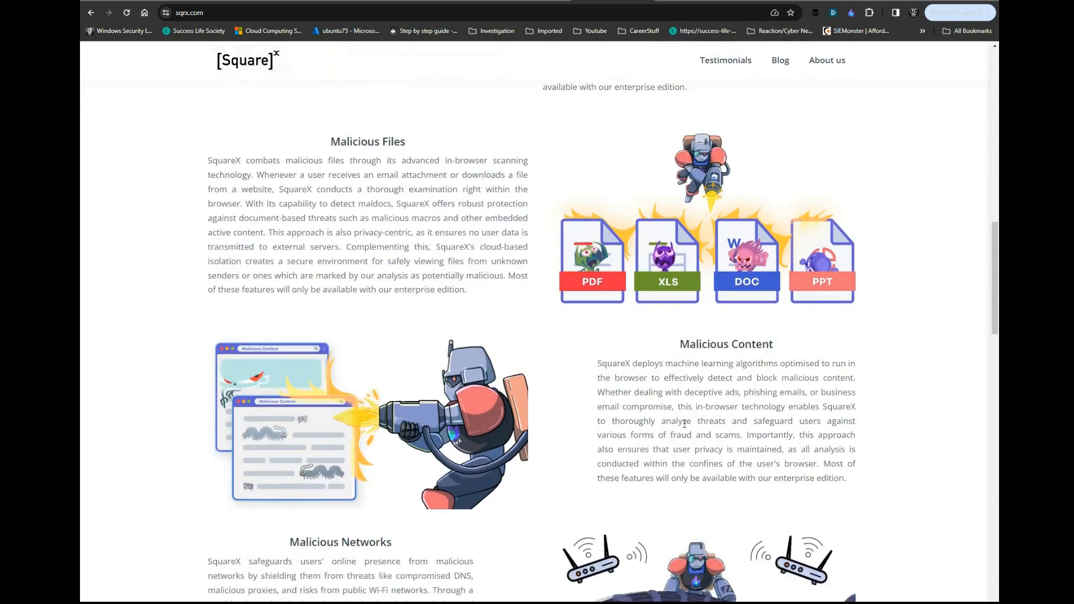
scroll(down, 3)
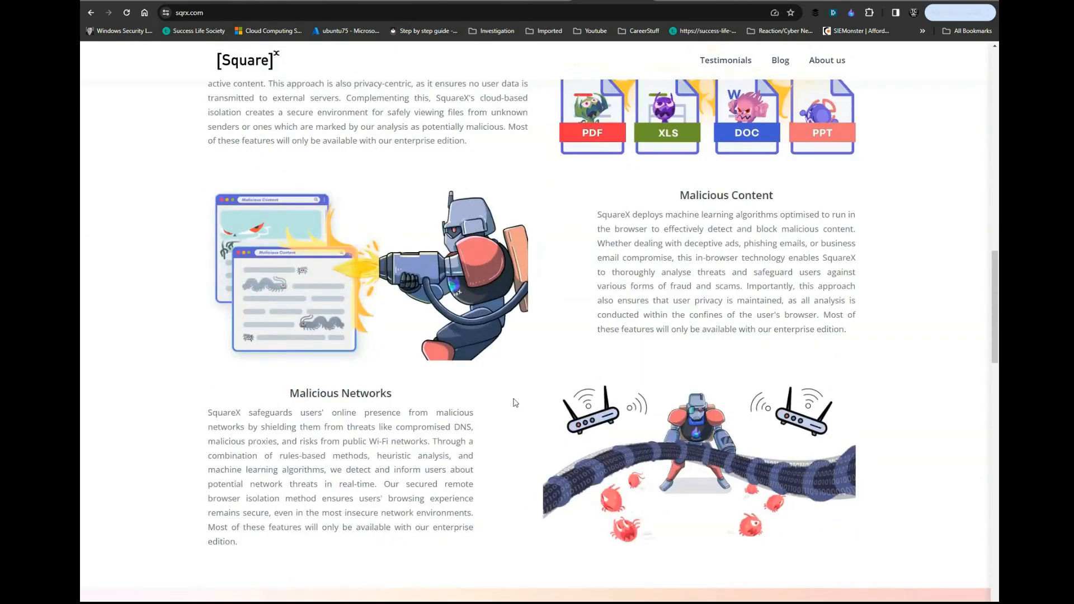
scroll(down, 3)
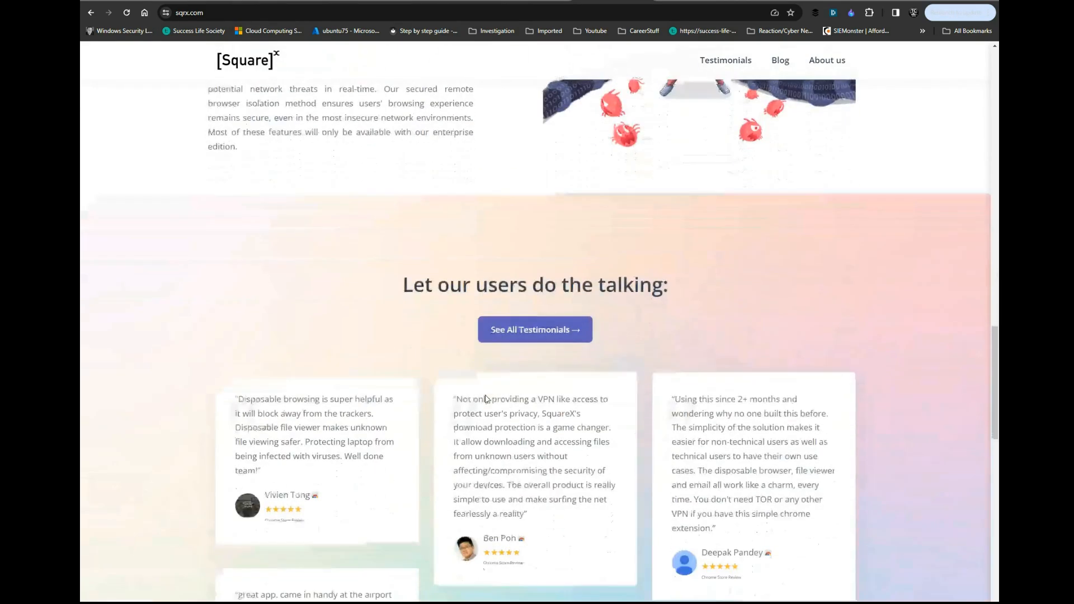
scroll(down, 3)
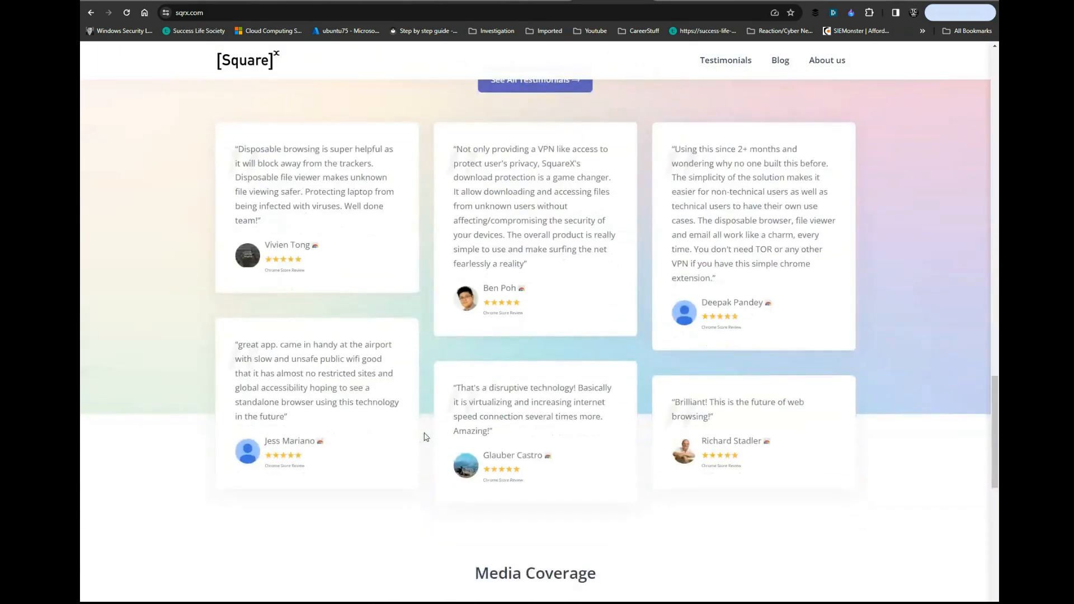
scroll(down, 3)
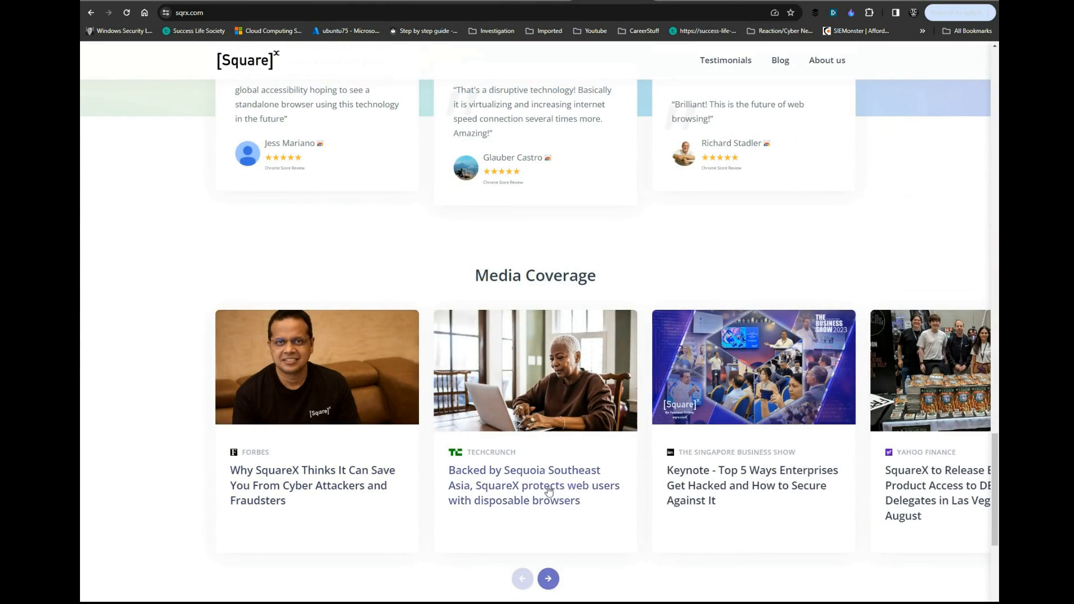
scroll(down, 3)
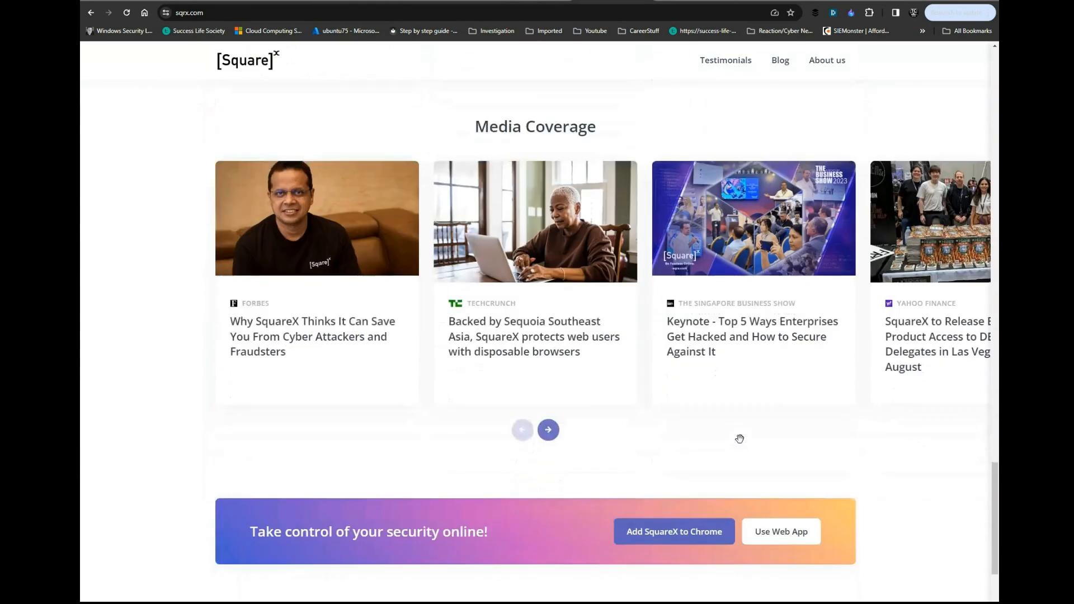
scroll(down, 3)
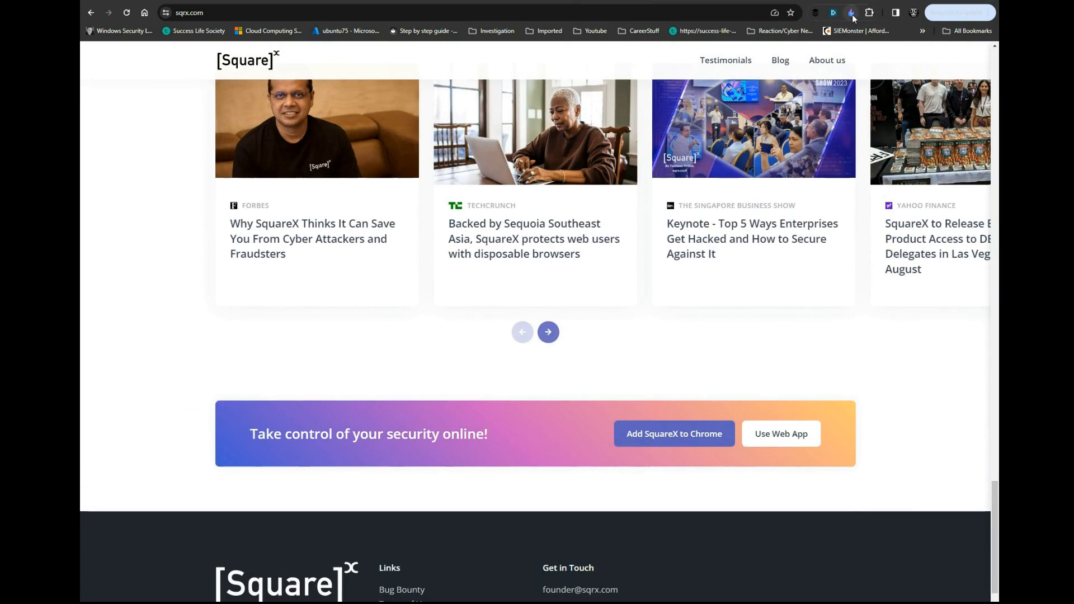
Step: Launch a SquareX disposable browser session in the US East region from the extension panel
click(851, 12)
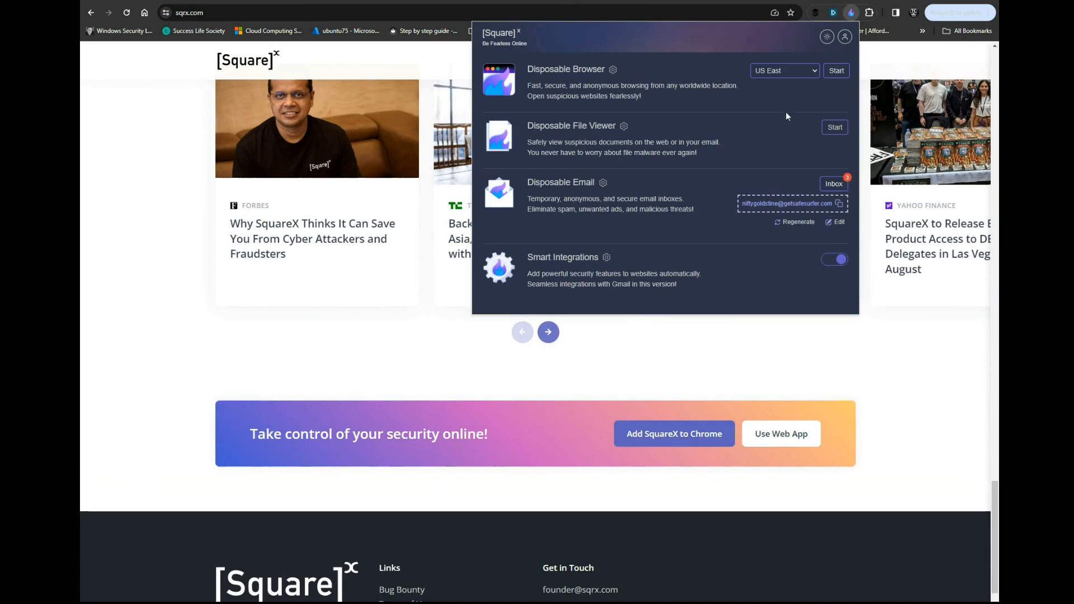
click(836, 70)
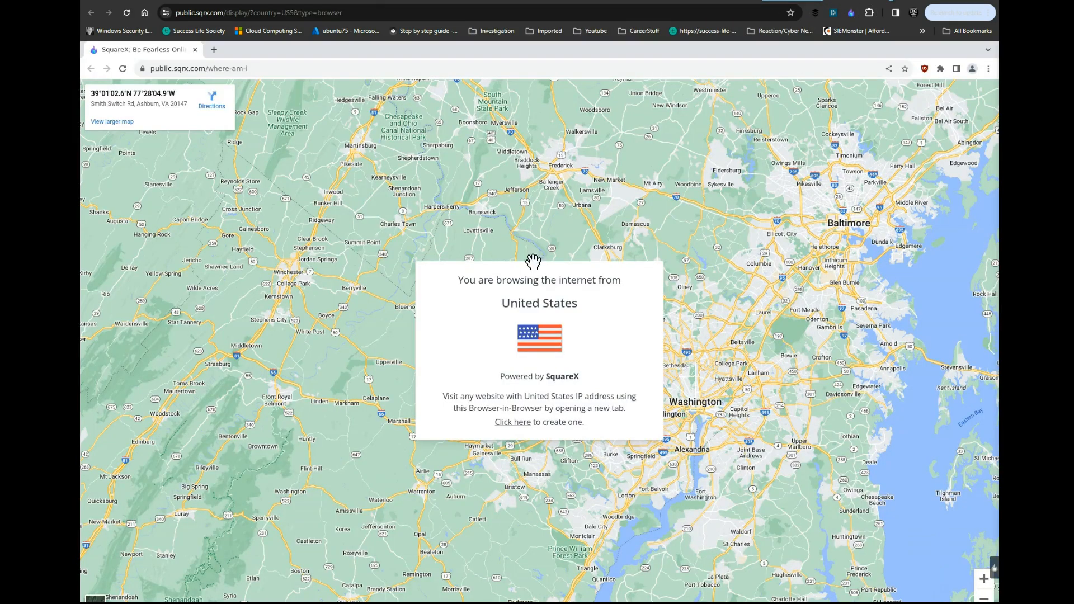
mouse_move(560, 316)
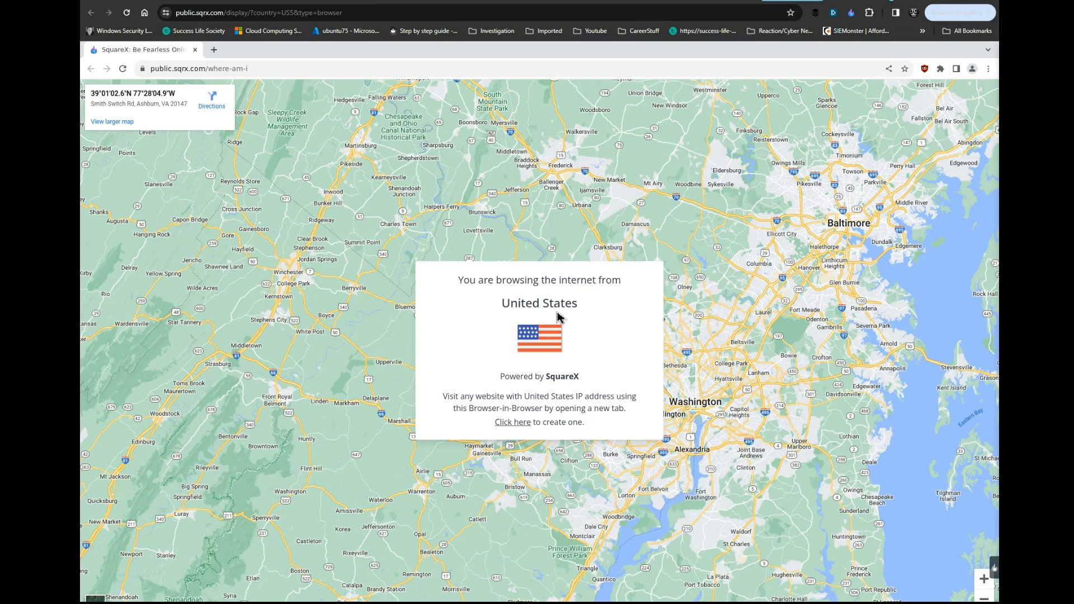
mouse_move(558, 312)
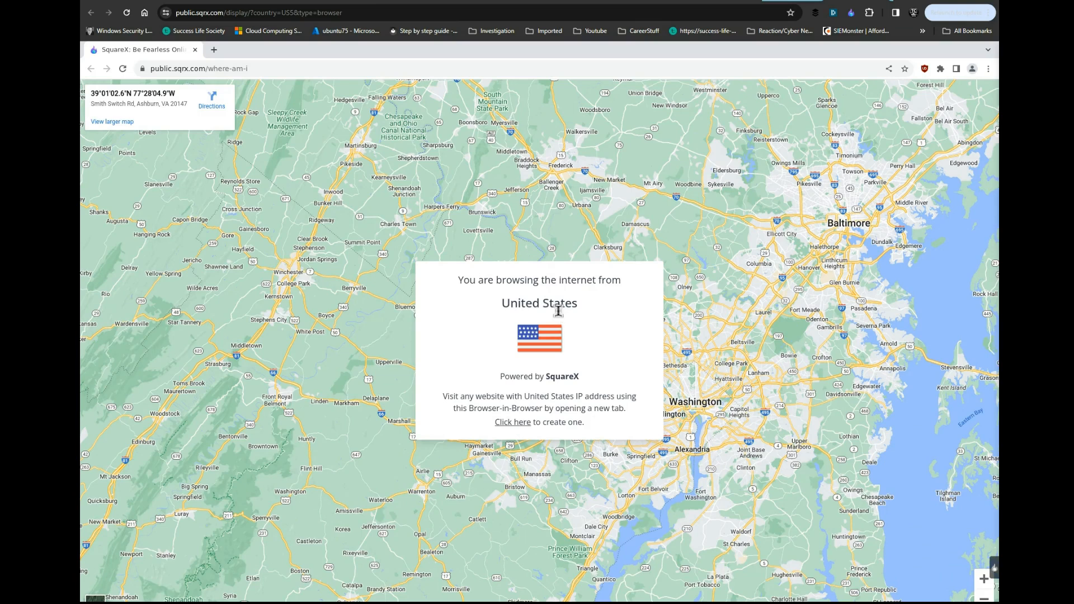
mouse_move(649, 320)
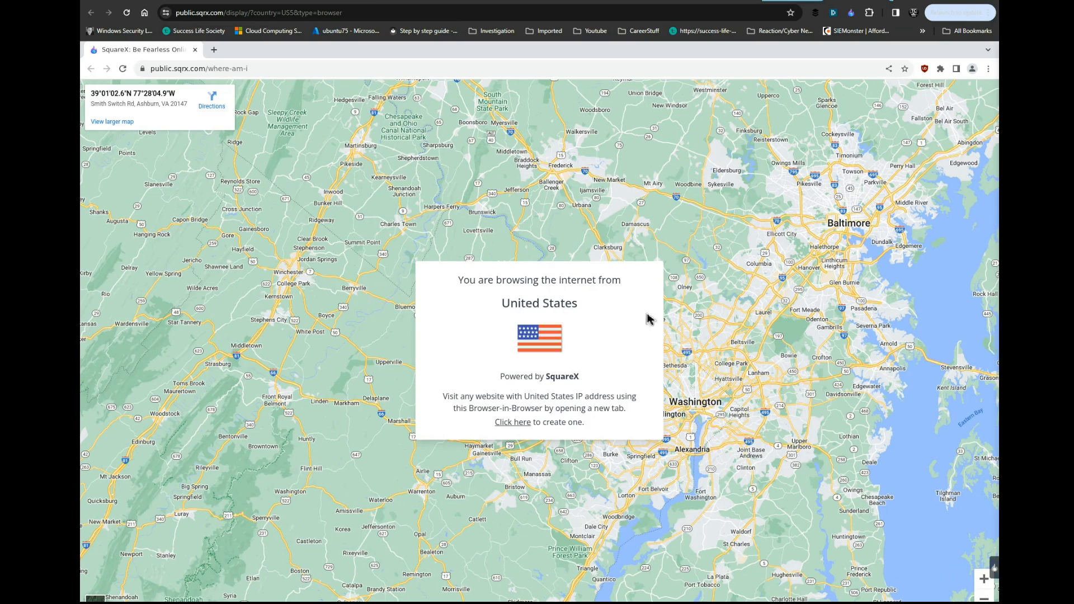
mouse_move(560, 252)
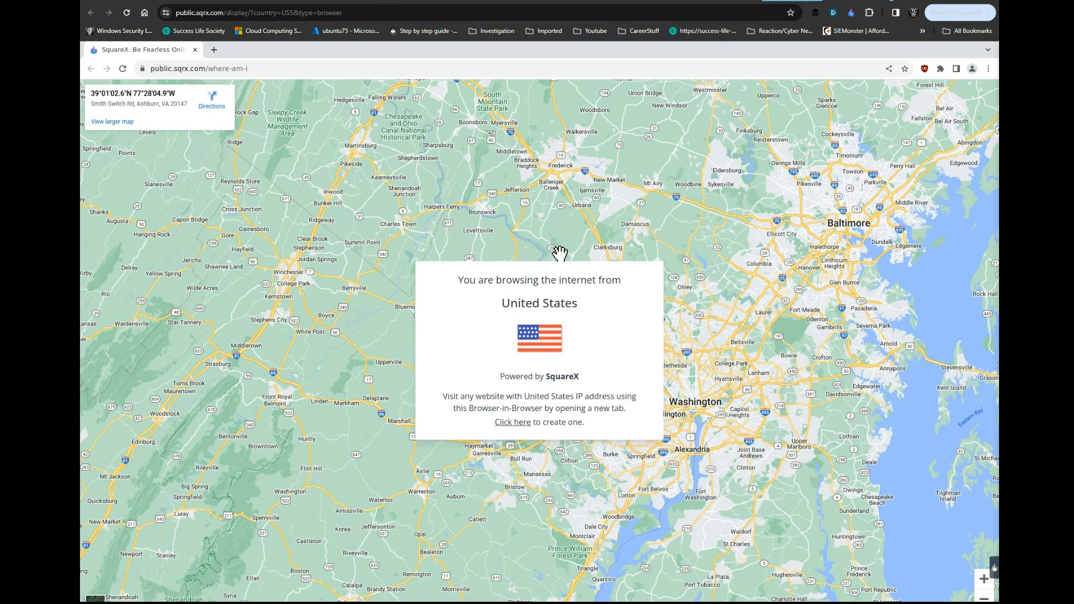
mouse_move(710, 165)
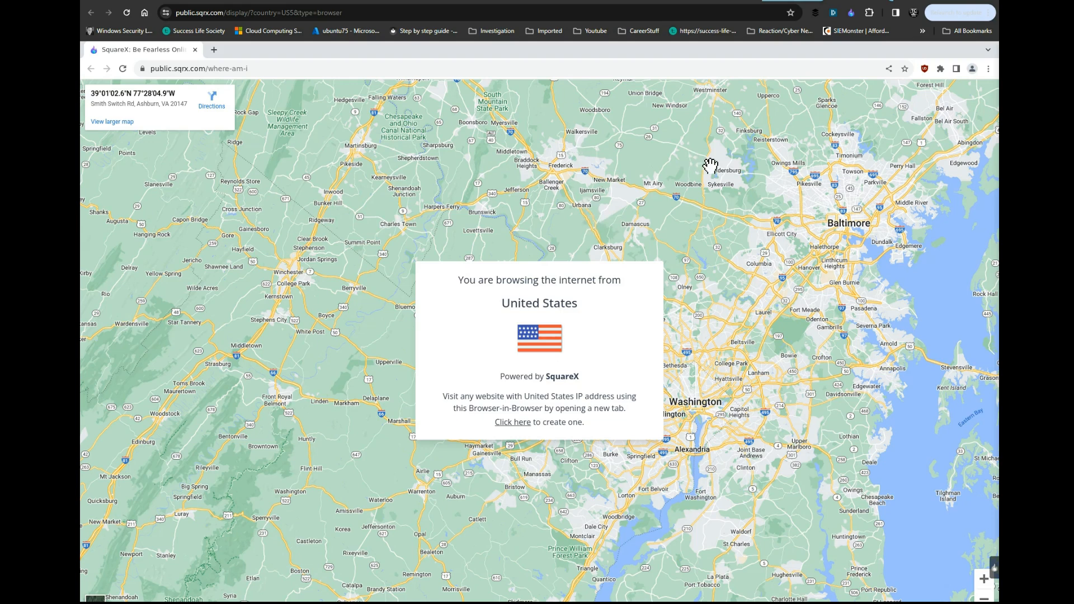
mouse_move(264, 65)
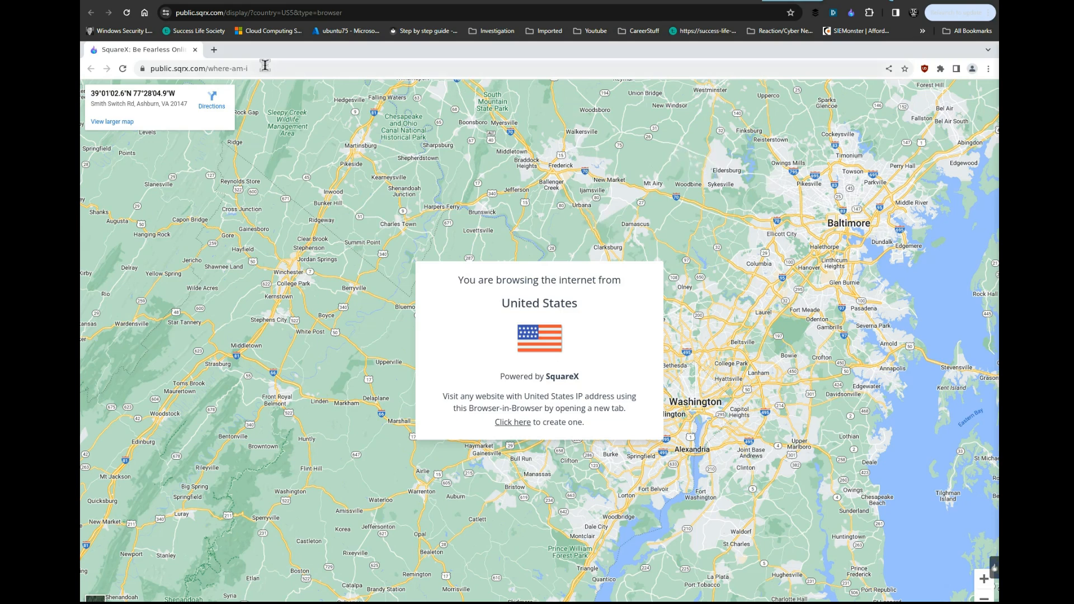
Step: Load youtube in a new tab of the US East disposable browser and play a video
click(513, 422)
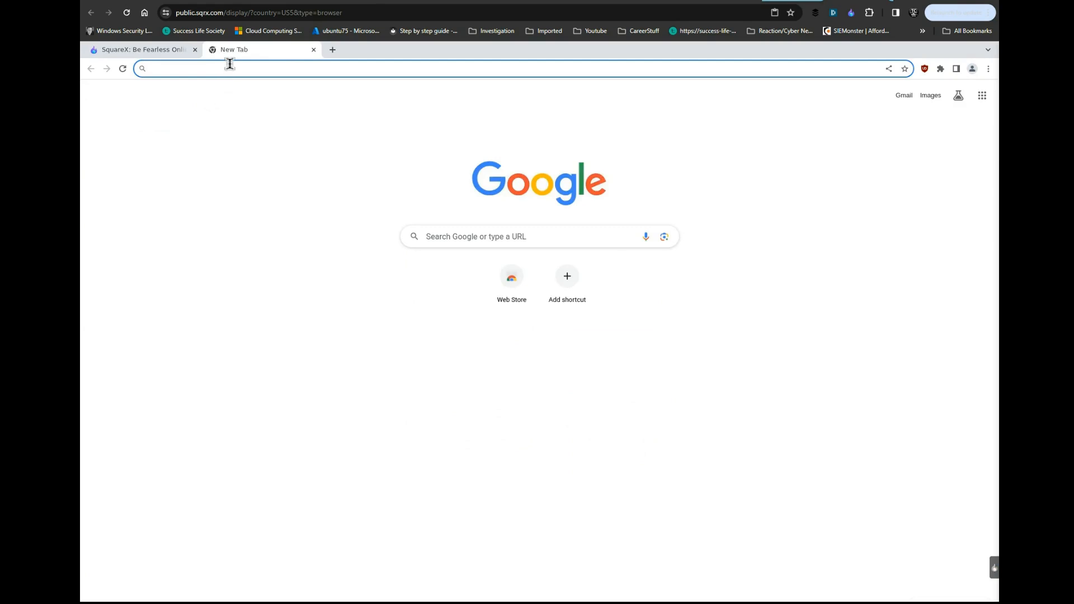
text(youtube.com/watch?v=krsBRQbOPQ4)
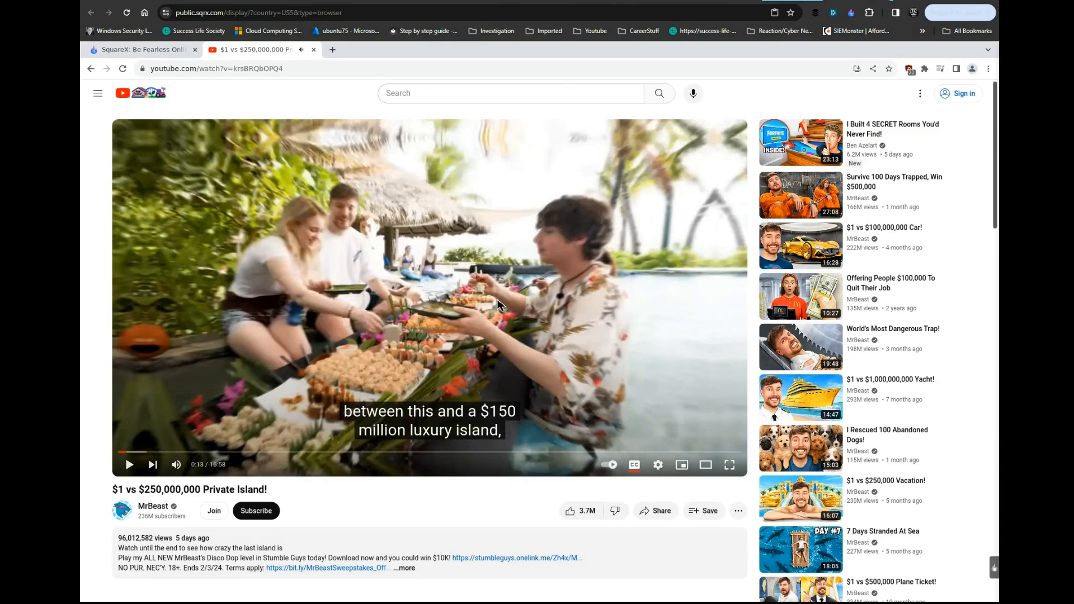
mouse_move(533, 291)
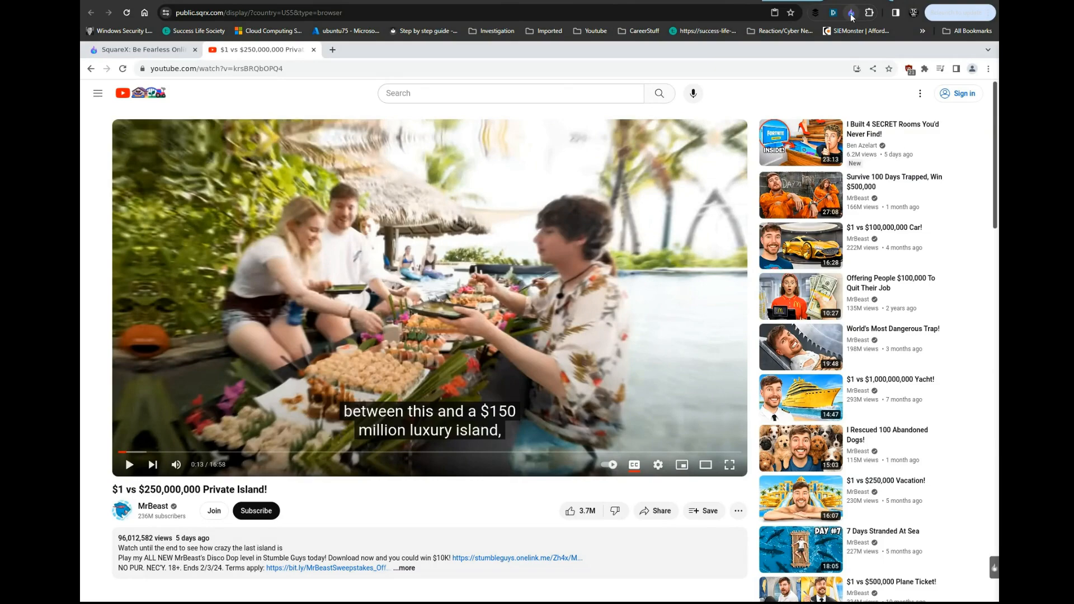
Step: Start a Disposable File Viewer session from the SquareX extension panel
click(851, 12)
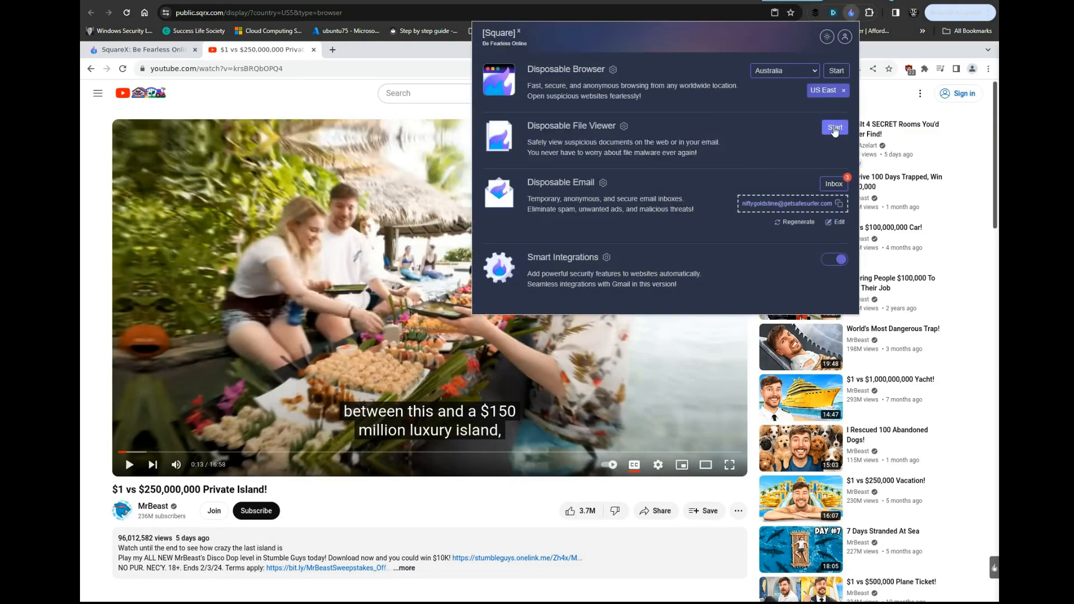
click(835, 128)
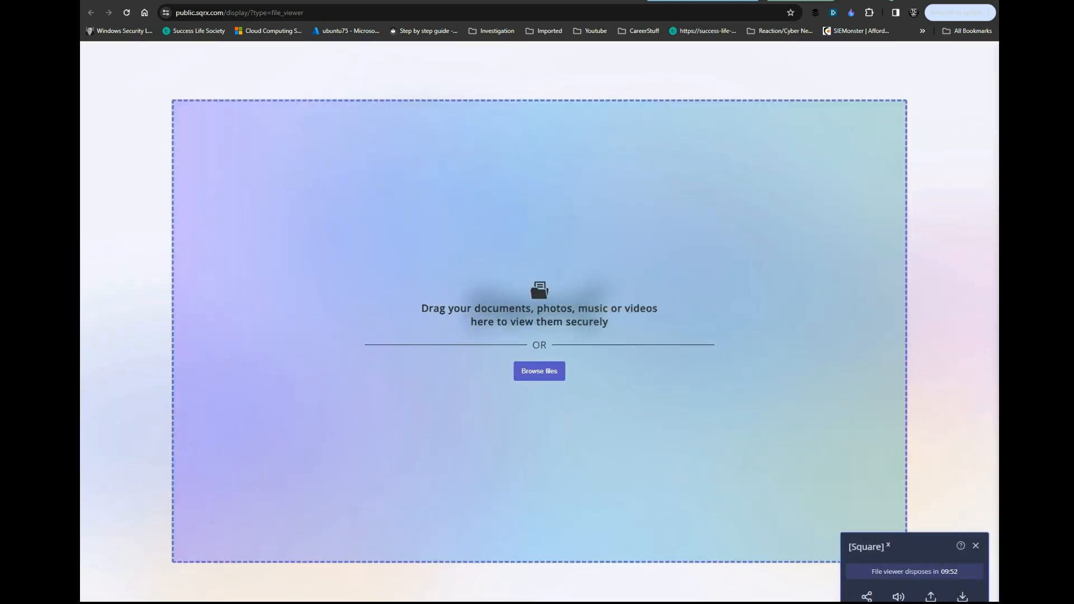
mouse_move(355, 62)
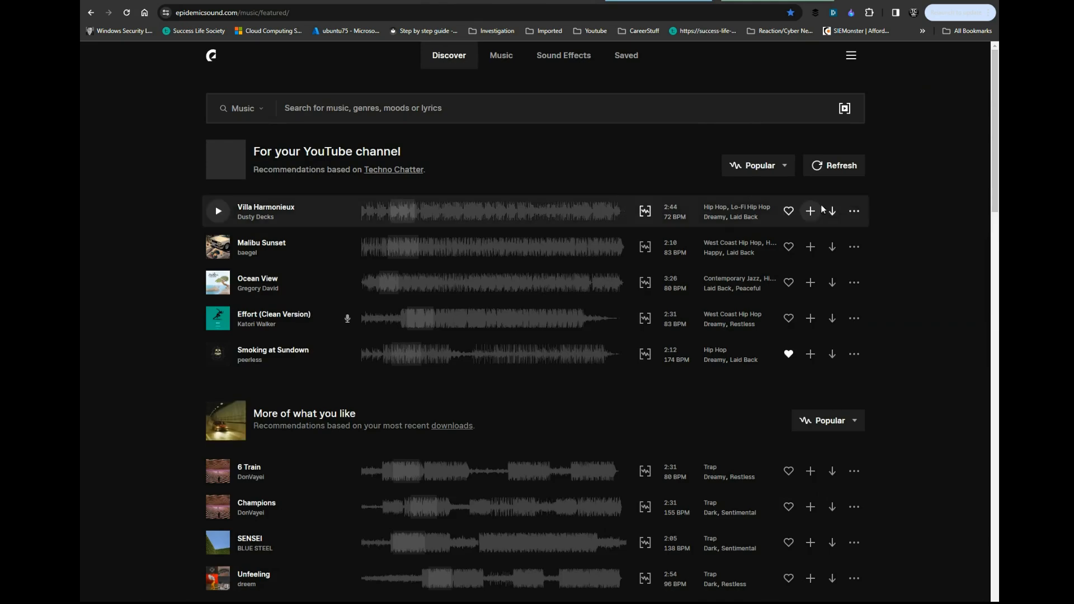
Step: Download Villa Harmonieux and view it safely in the Disposable File Viewer via Download Protection
click(832, 211)
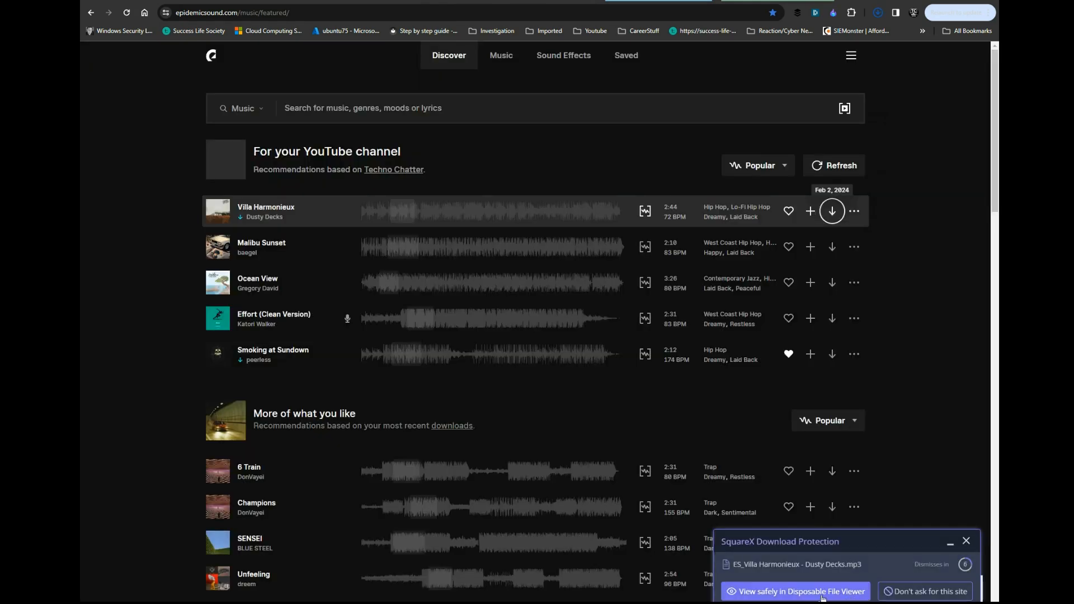
click(877, 13)
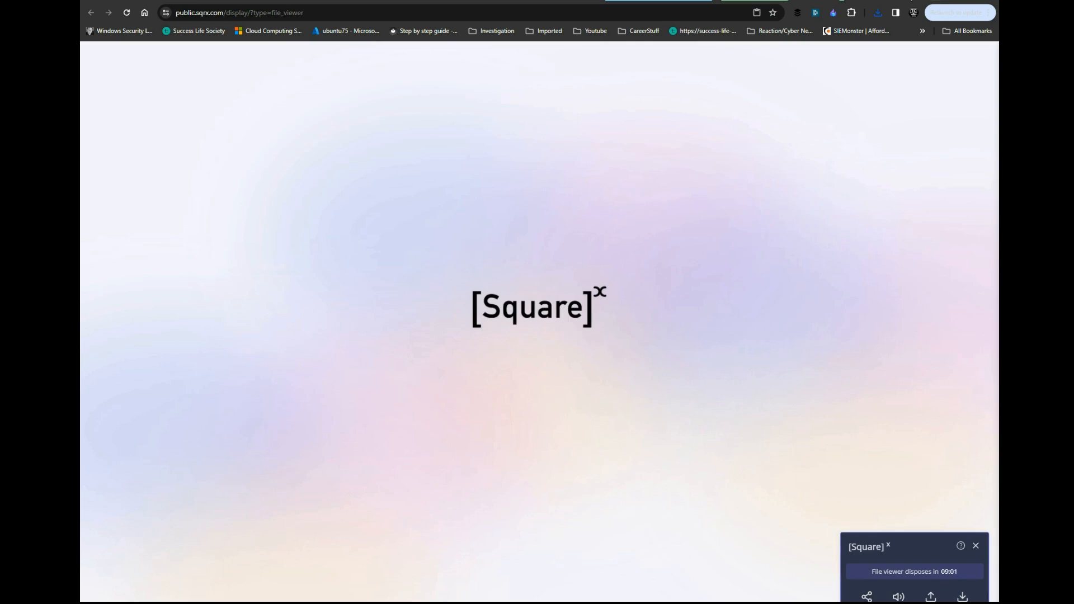
mouse_move(924, 13)
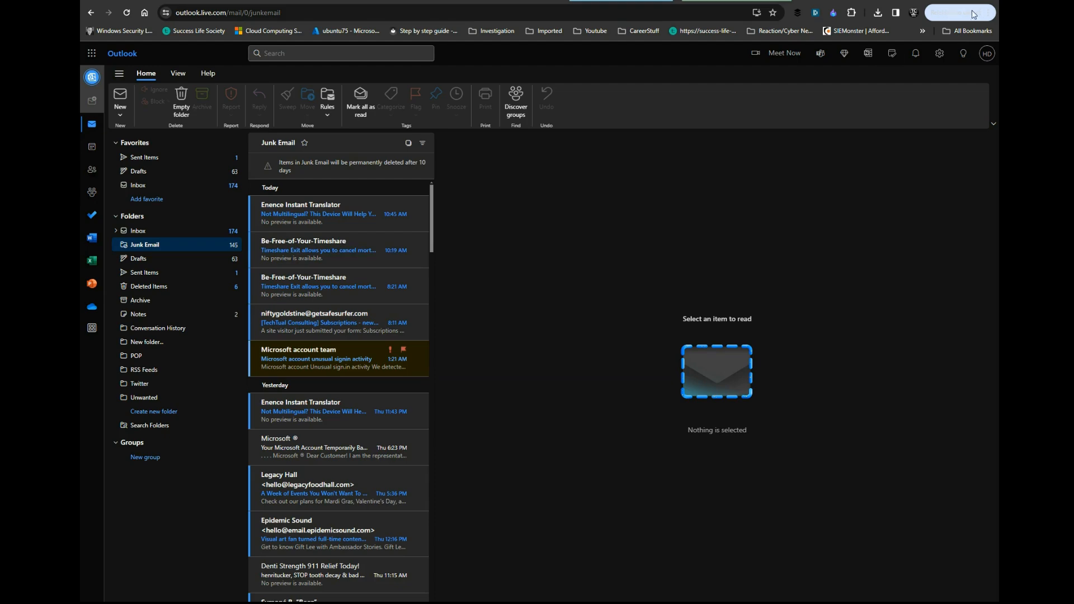
mouse_move(992, 15)
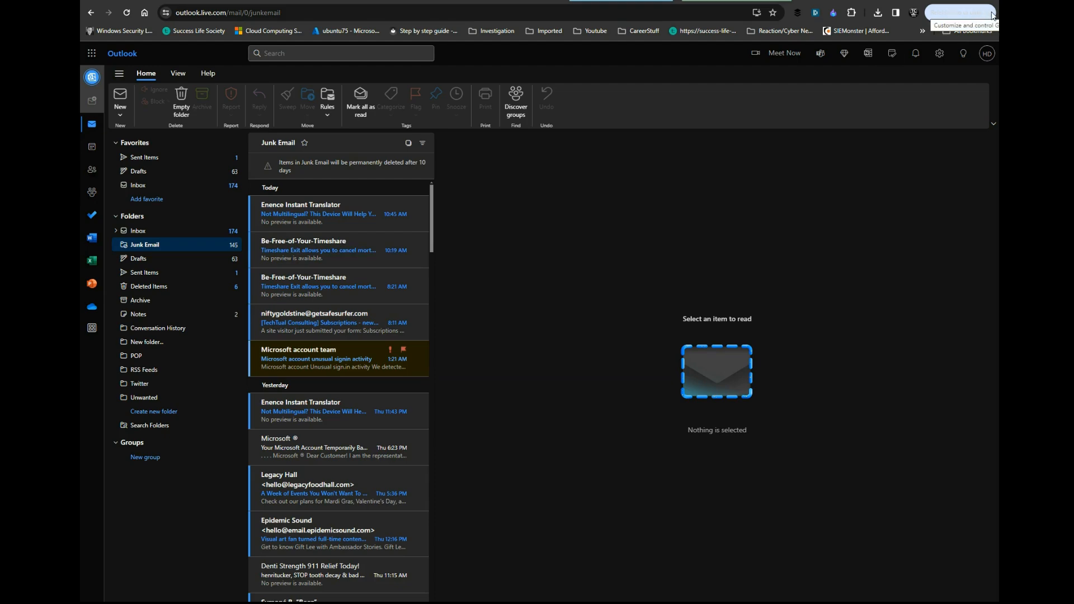
Step: Open the 'Microsoft Account Temporarily Banned' junk email and follow its Scan for viruses link in a disposable browser
click(336, 448)
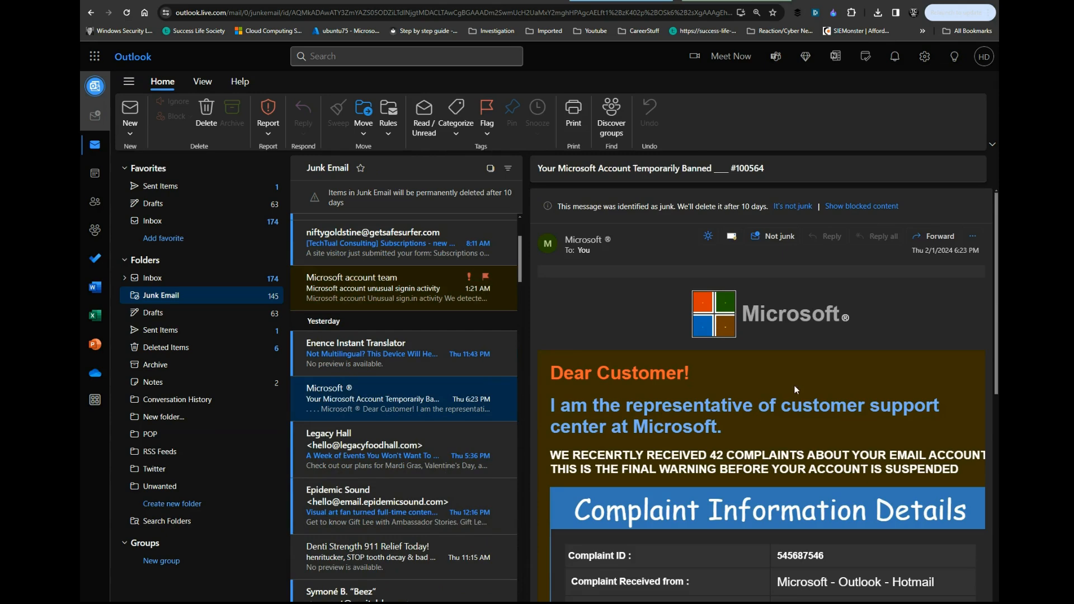
scroll(down, 3)
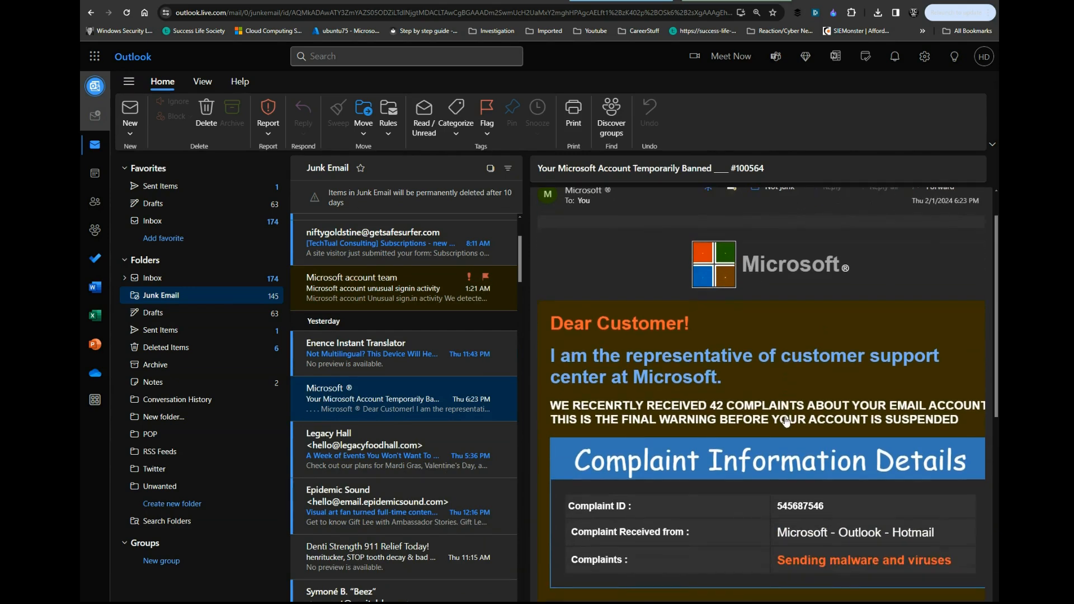
scroll(down, 3)
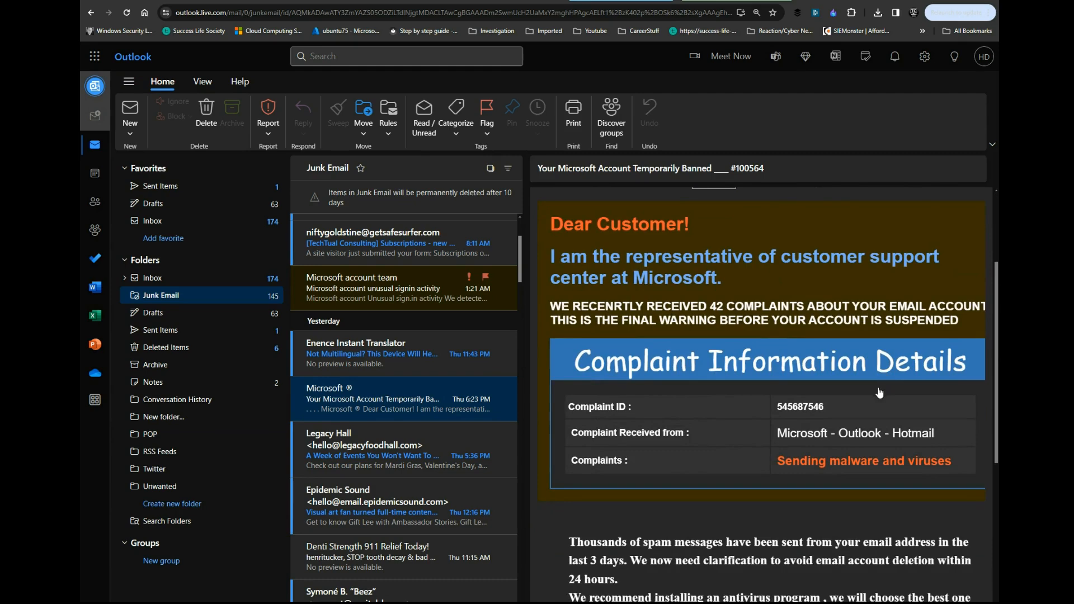
right_click(770, 419)
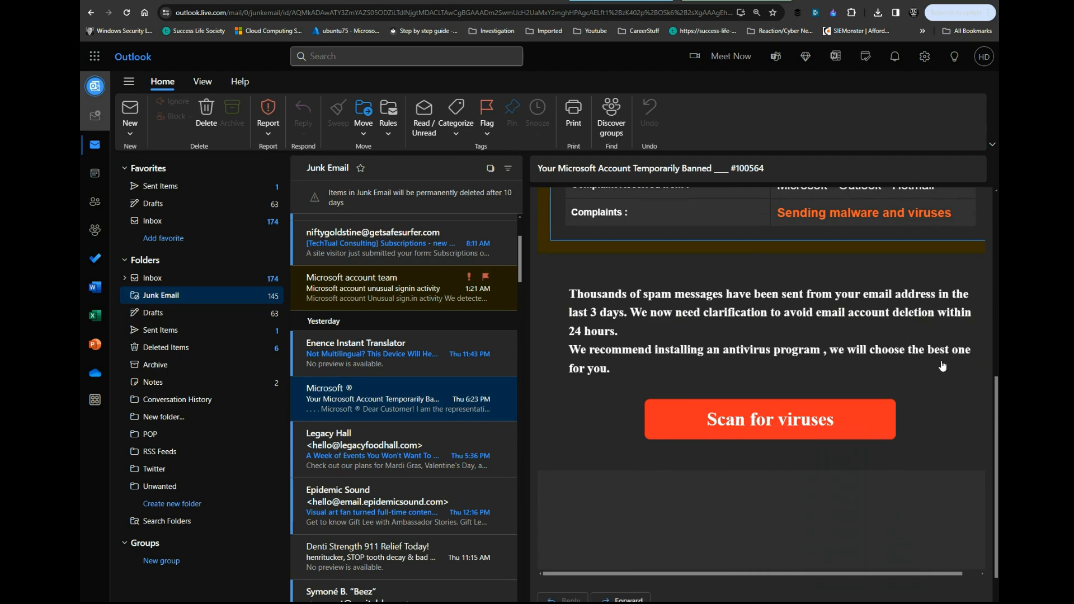
click(769, 418)
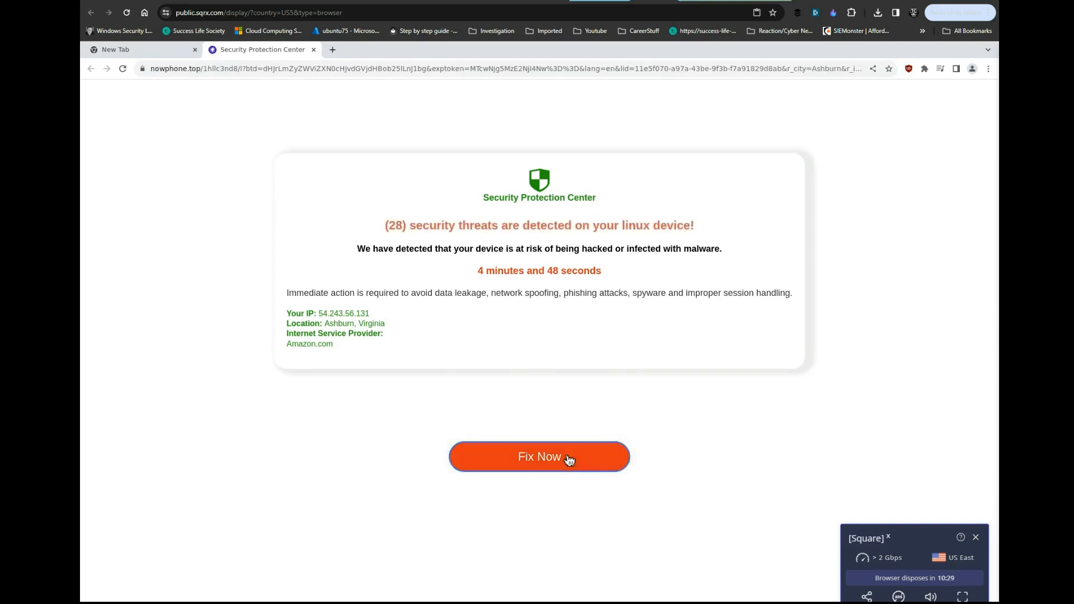
Step: Follow the scam page's fix prompt to the antivirus pitch and examine the nowphone.top web address
click(540, 457)
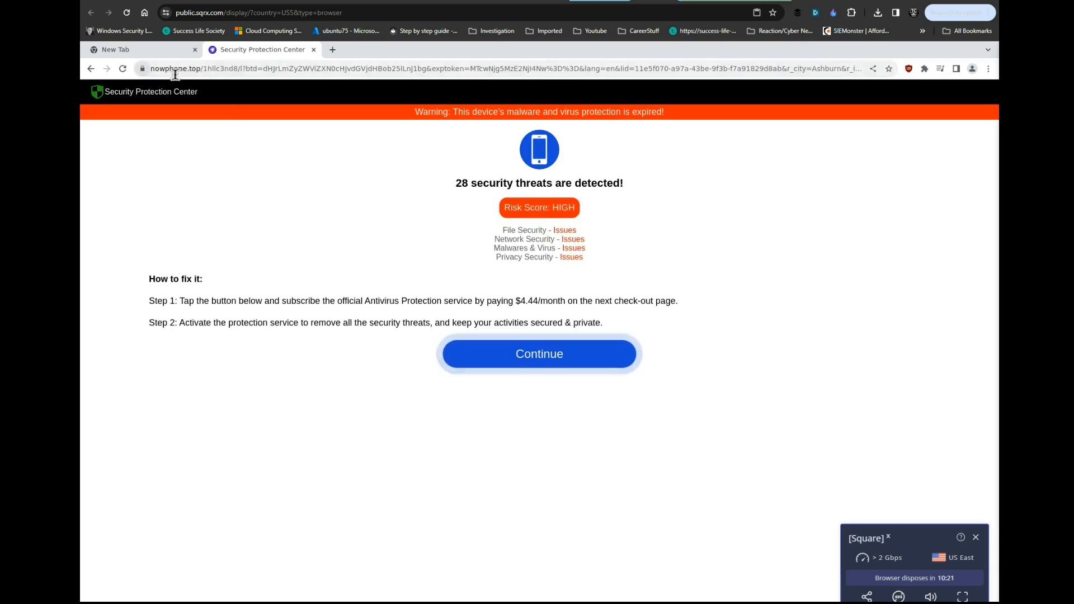
mouse_move(431, 340)
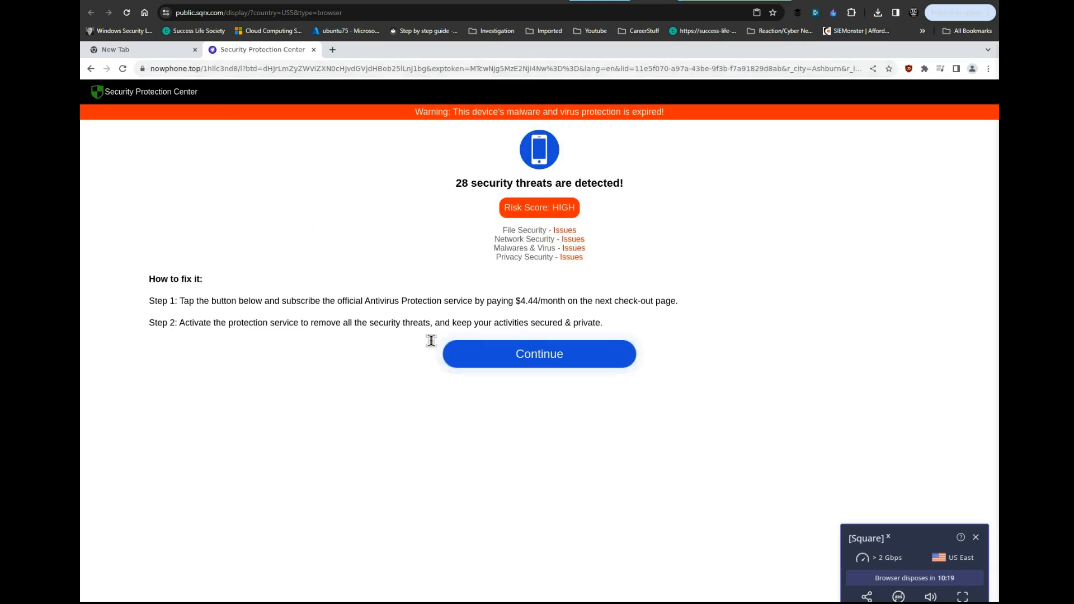
mouse_move(375, 372)
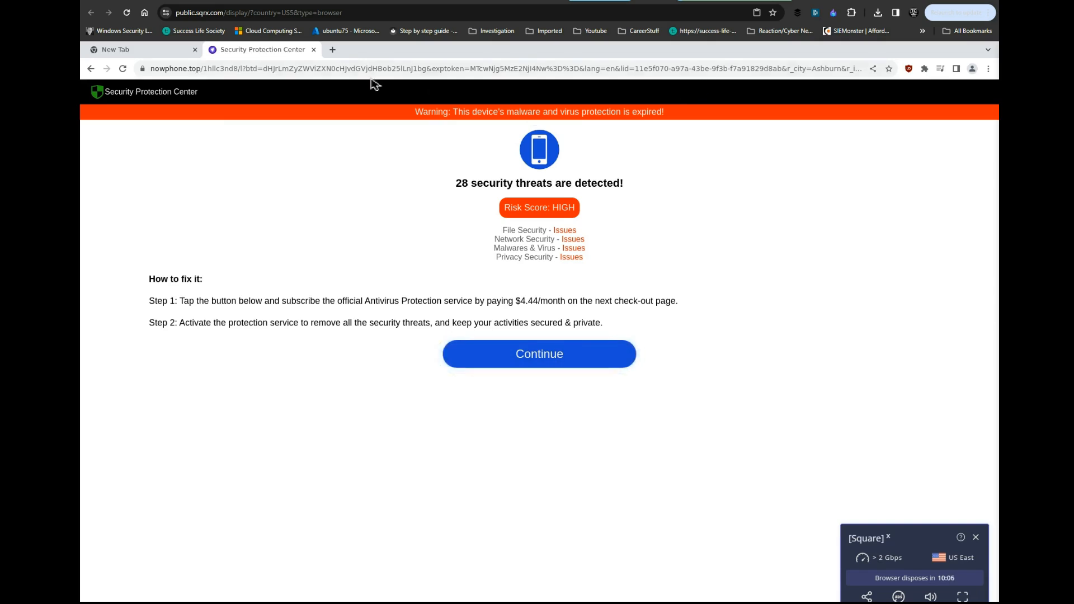
click(411, 69)
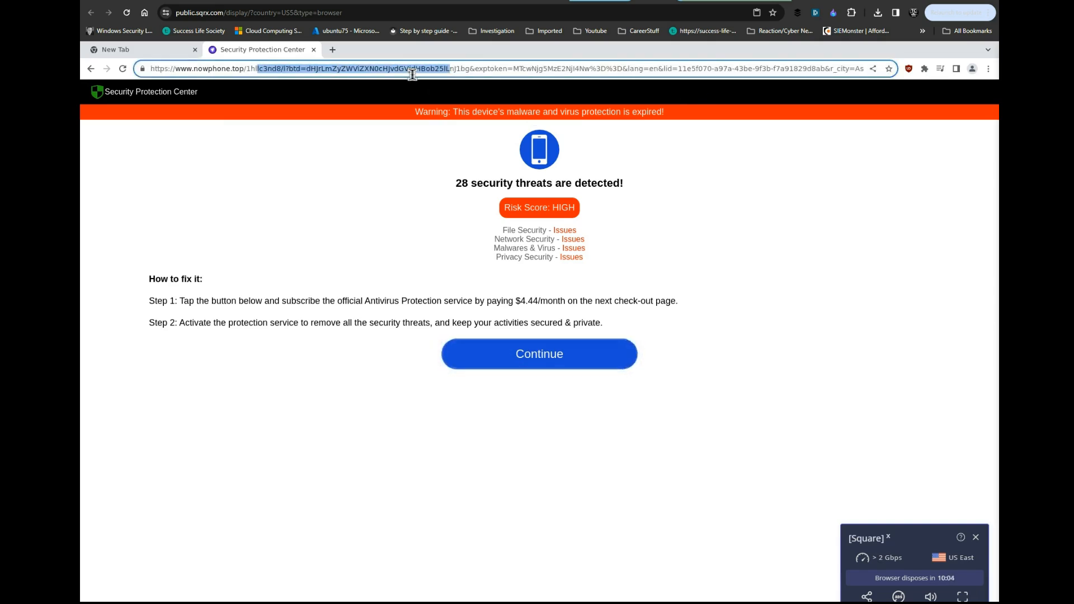
click(411, 67)
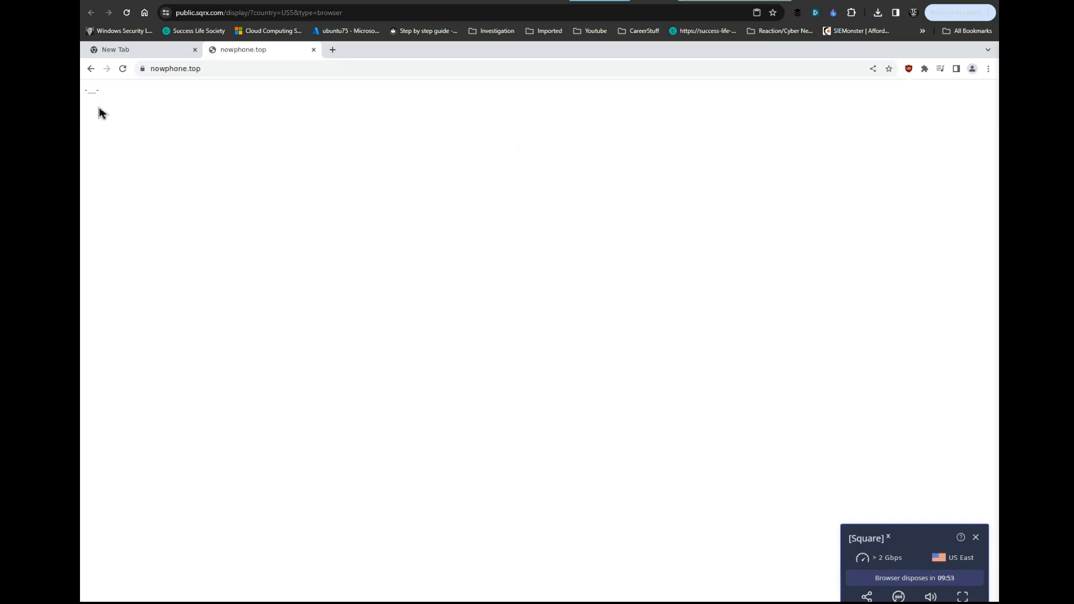
mouse_move(268, 121)
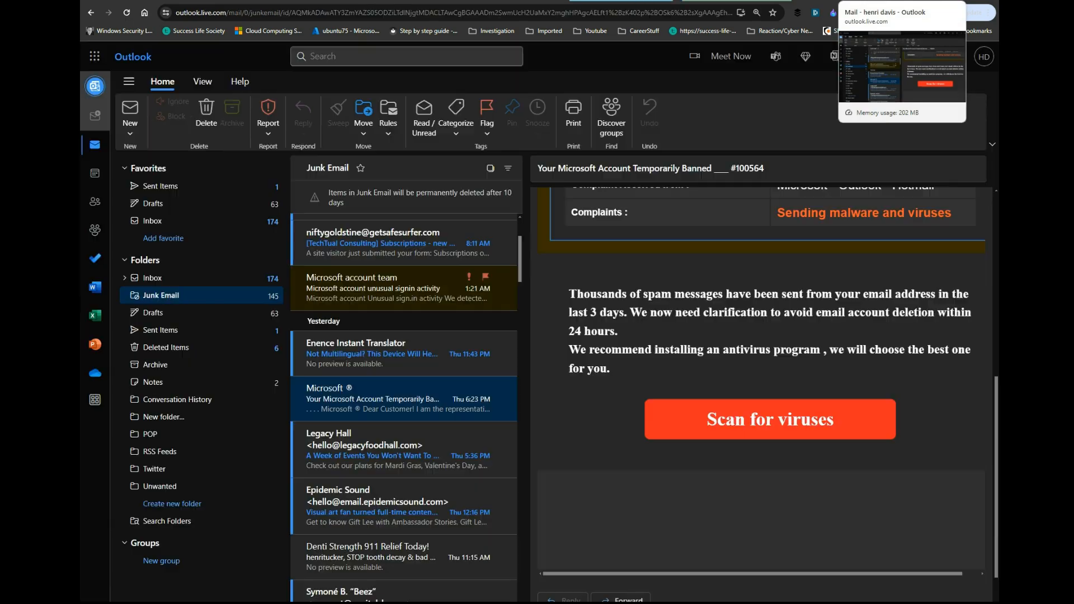
Step: Open the Peacock $2/Year junk email and send its Claim Offer link to Open in SquareX
scroll(down, 3)
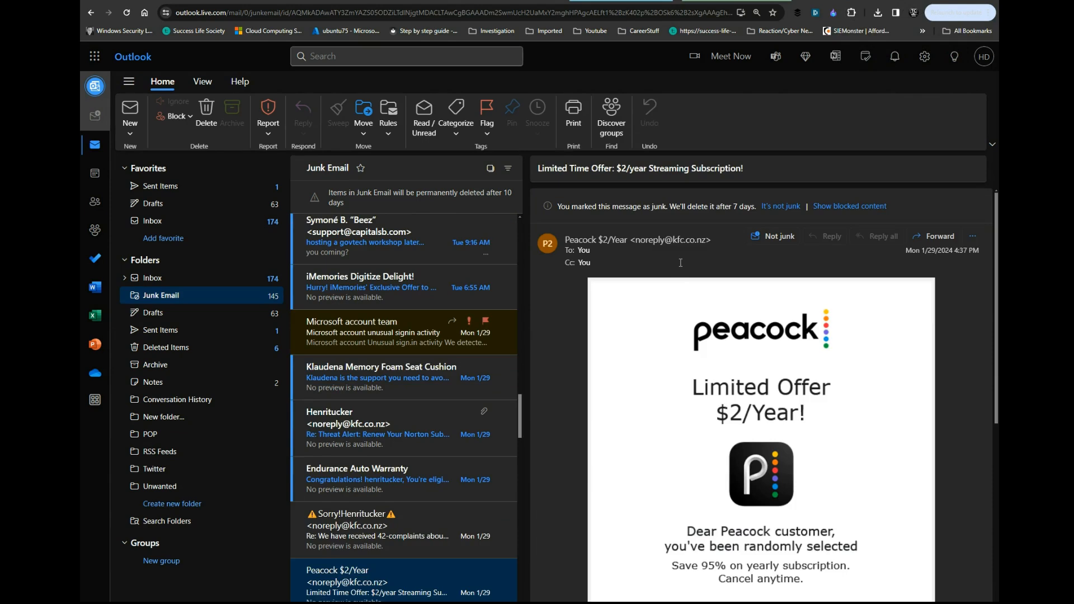
mouse_move(682, 245)
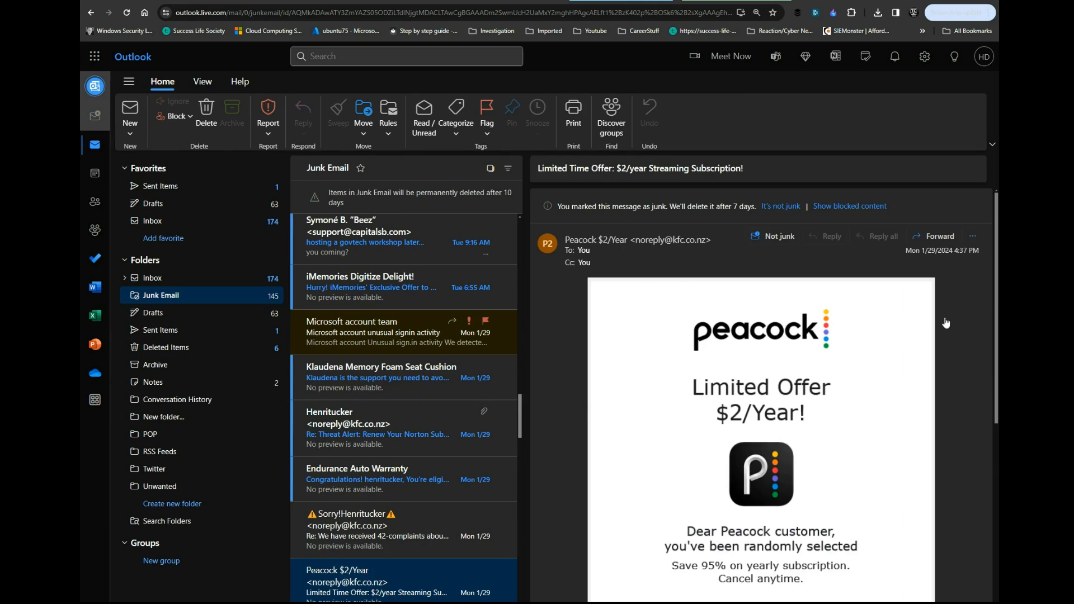
mouse_move(972, 236)
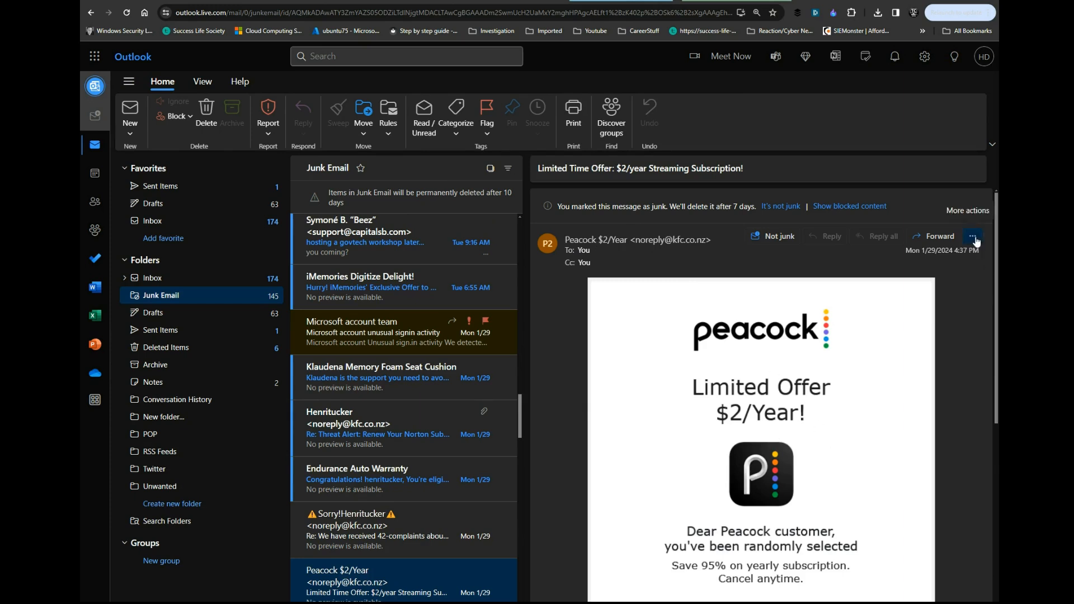
click(972, 236)
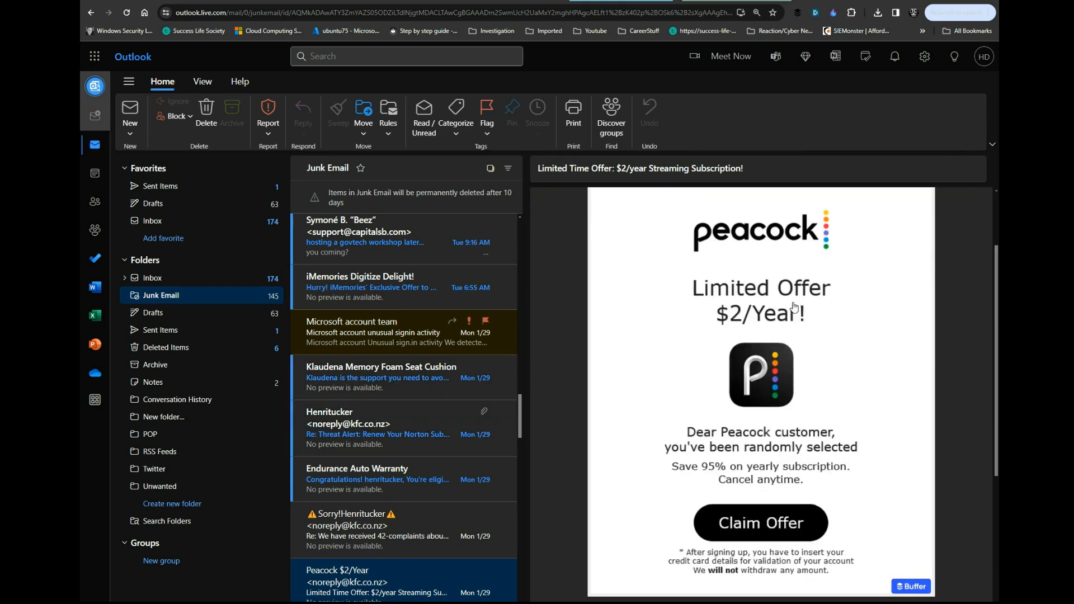
right_click(760, 522)
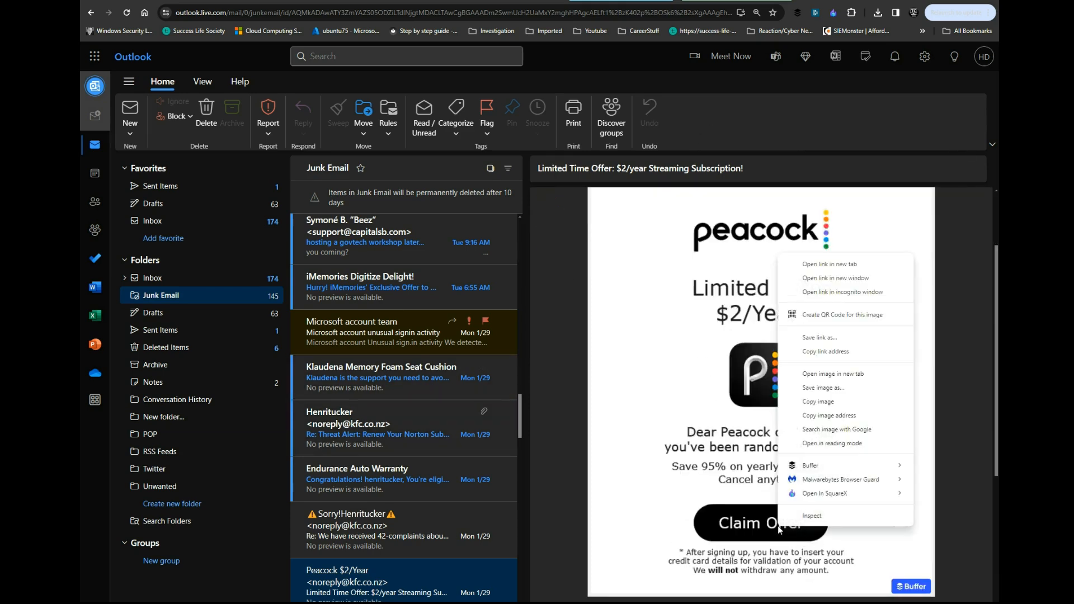
mouse_move(834, 373)
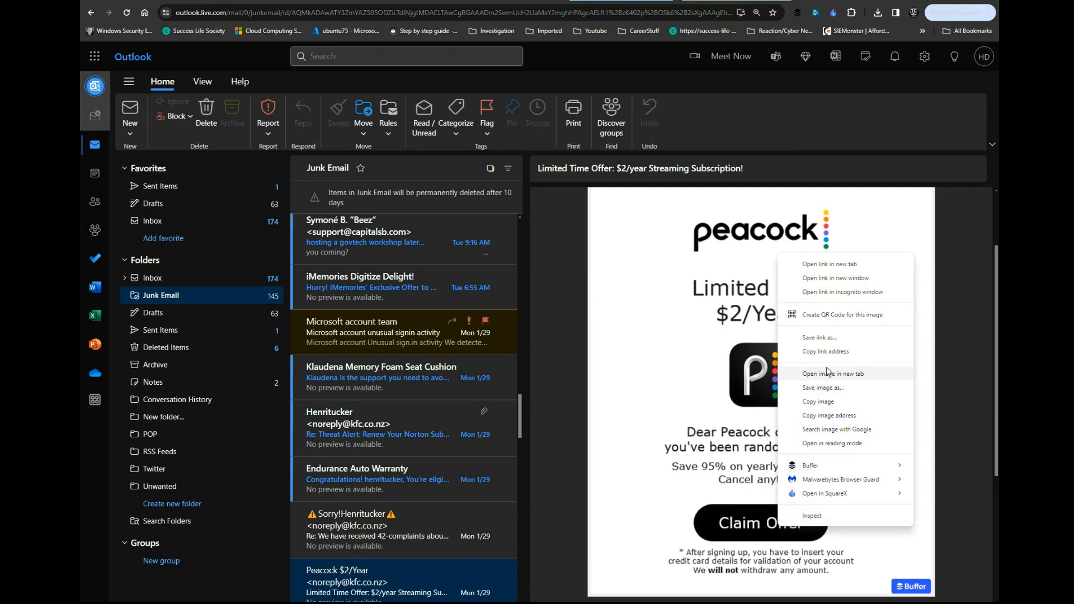
click(870, 360)
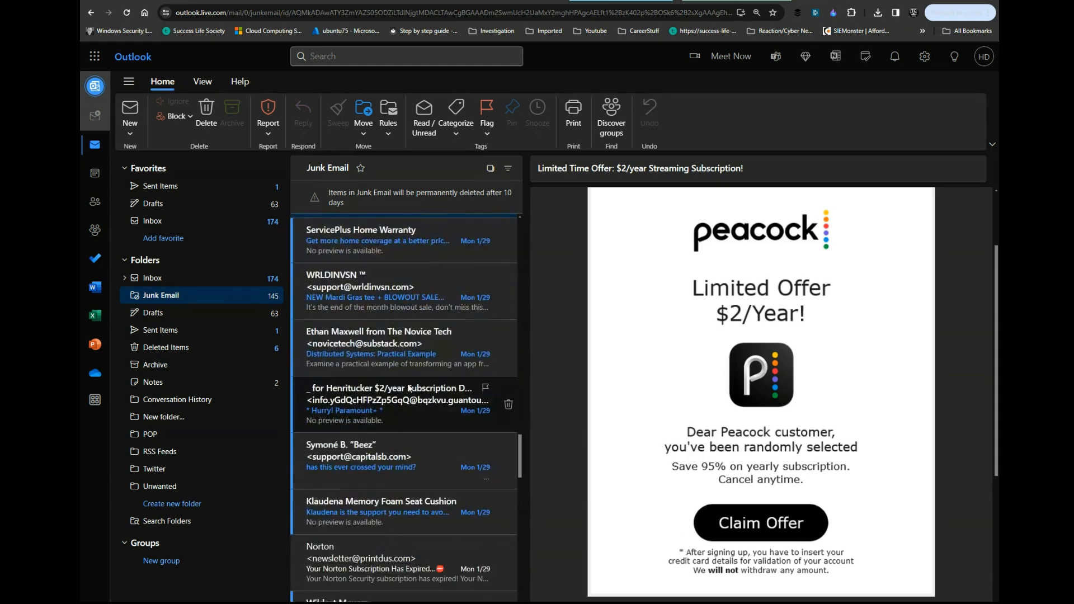
Step: Browse further junk mail and open the Norton subscription expired email
scroll(down, 3)
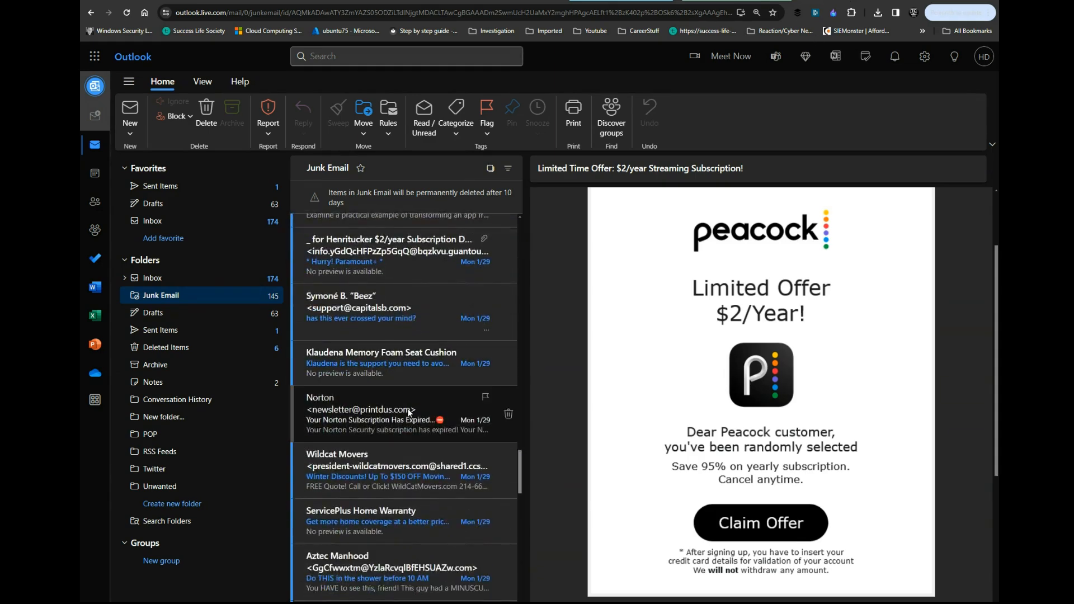
click(377, 414)
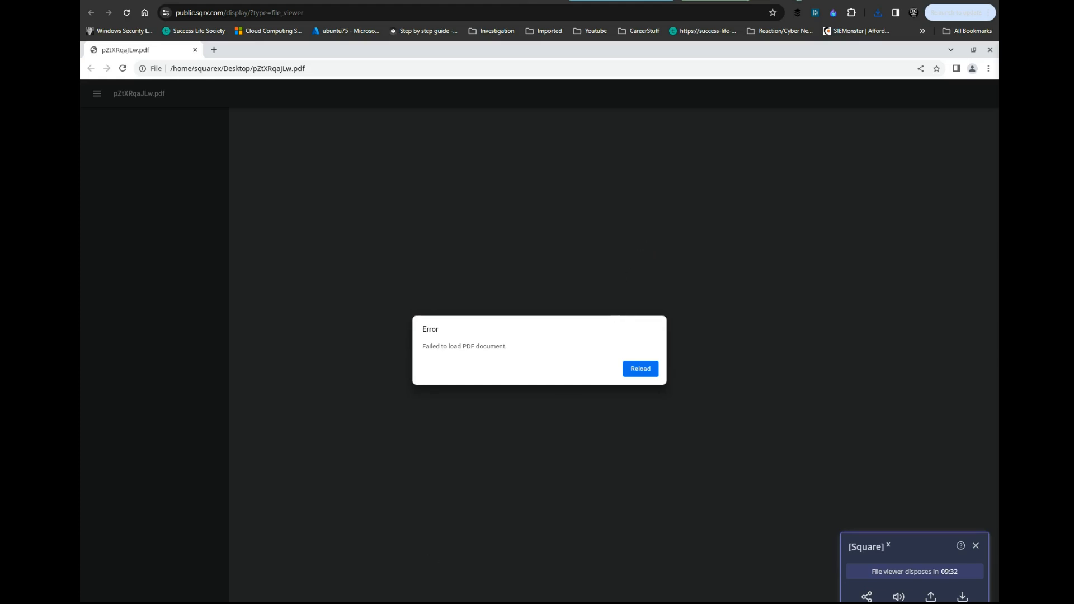
mouse_move(608, 476)
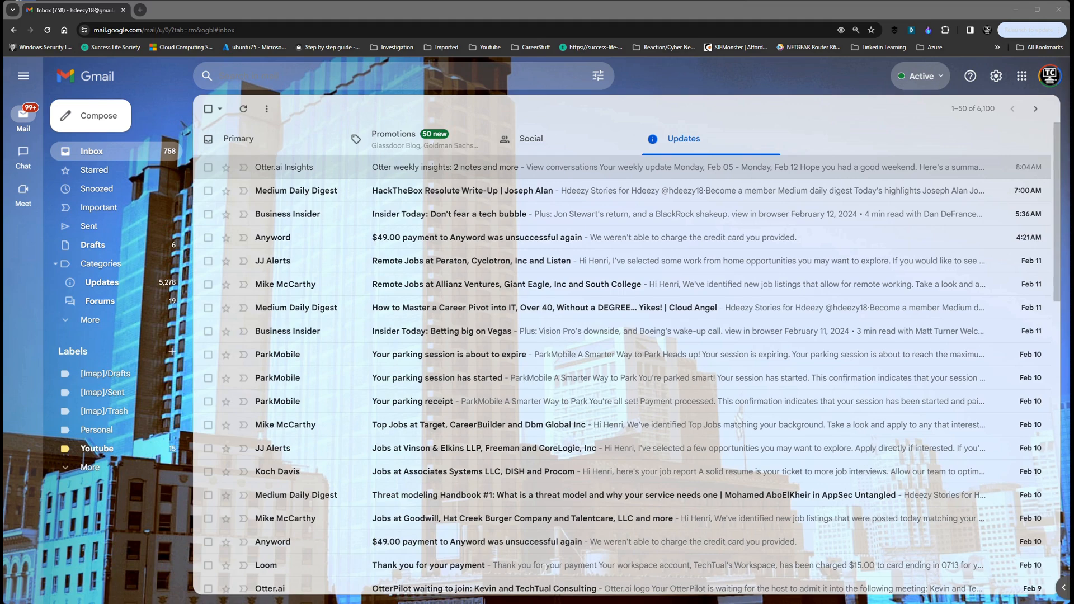
Step: Tick the Medium Daily Digest email and verify the Smart Integrations toggle is on in the SquareX panel
click(208, 190)
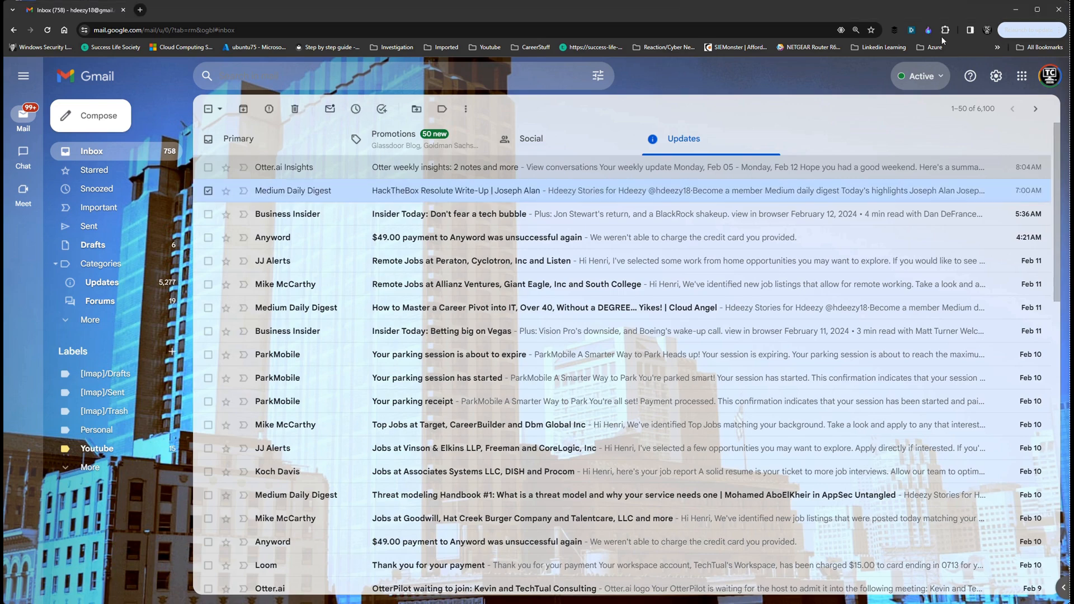
click(928, 29)
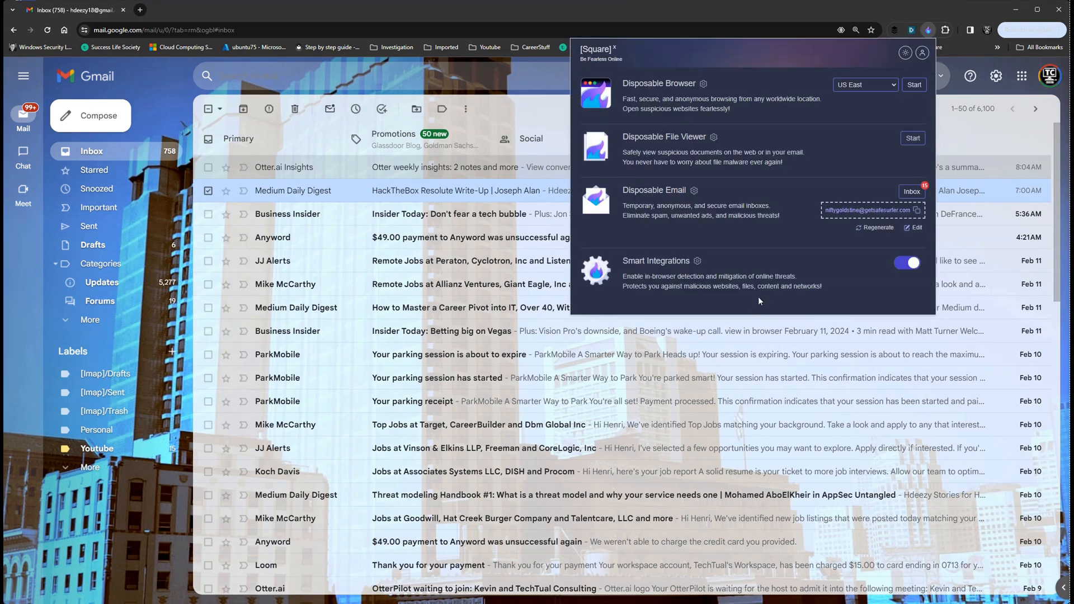
click(905, 263)
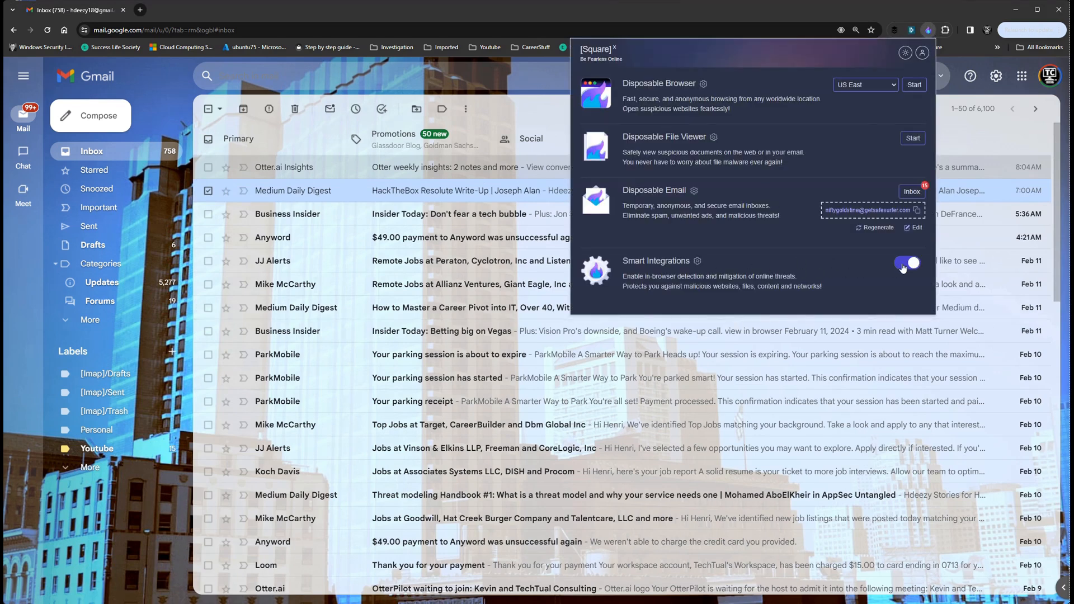
click(698, 263)
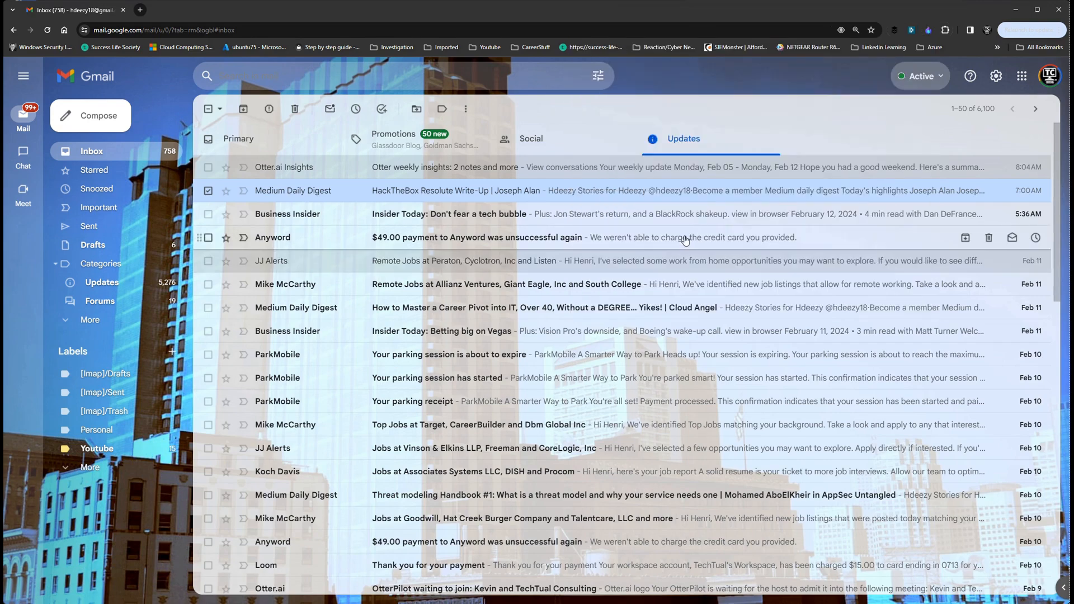
scroll(down, 3)
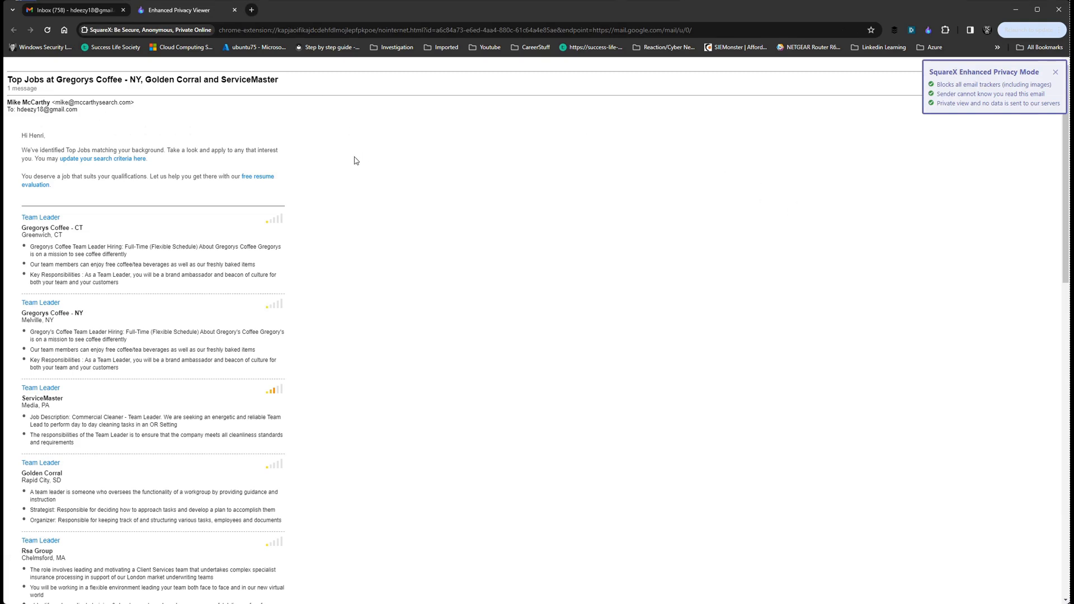
mouse_move(365, 165)
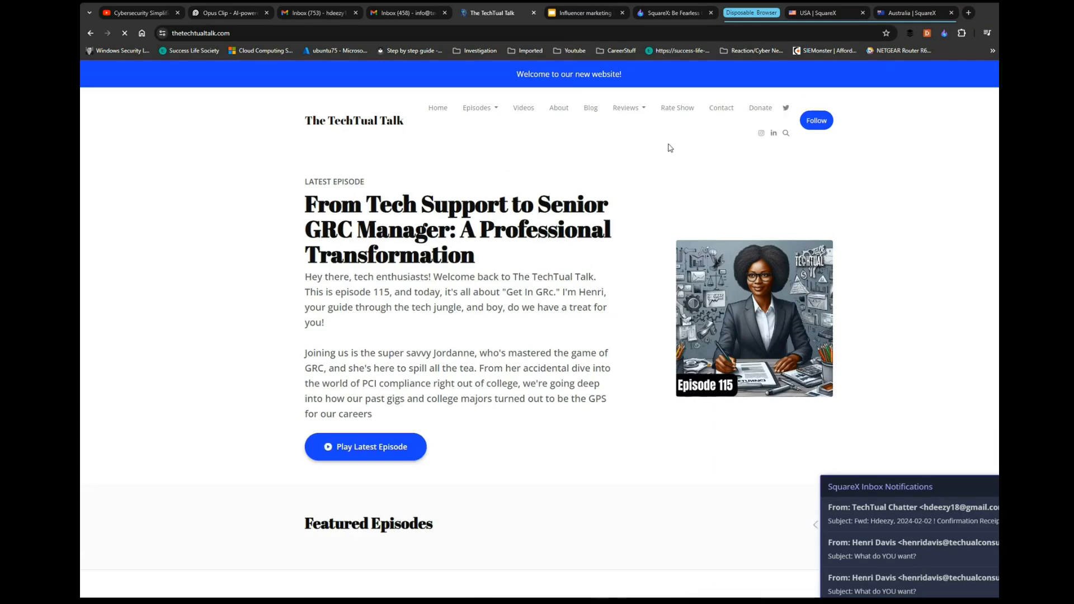
Step: Subscribe to The TechTual Talk email list with the disposable address and check the SquareX inbox for its confirmation
scroll(down, 3)
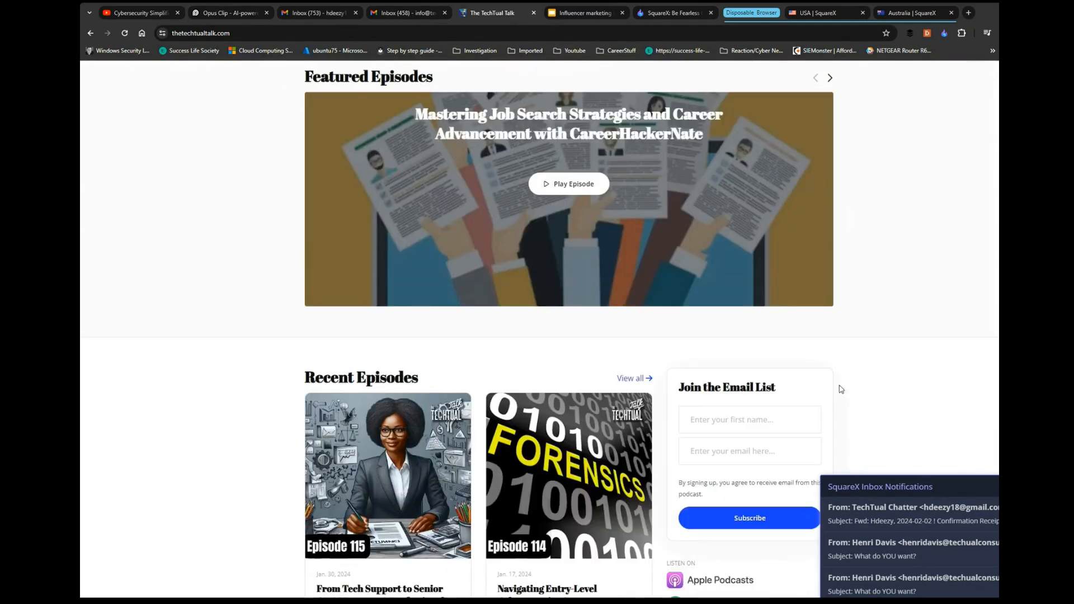
click(944, 33)
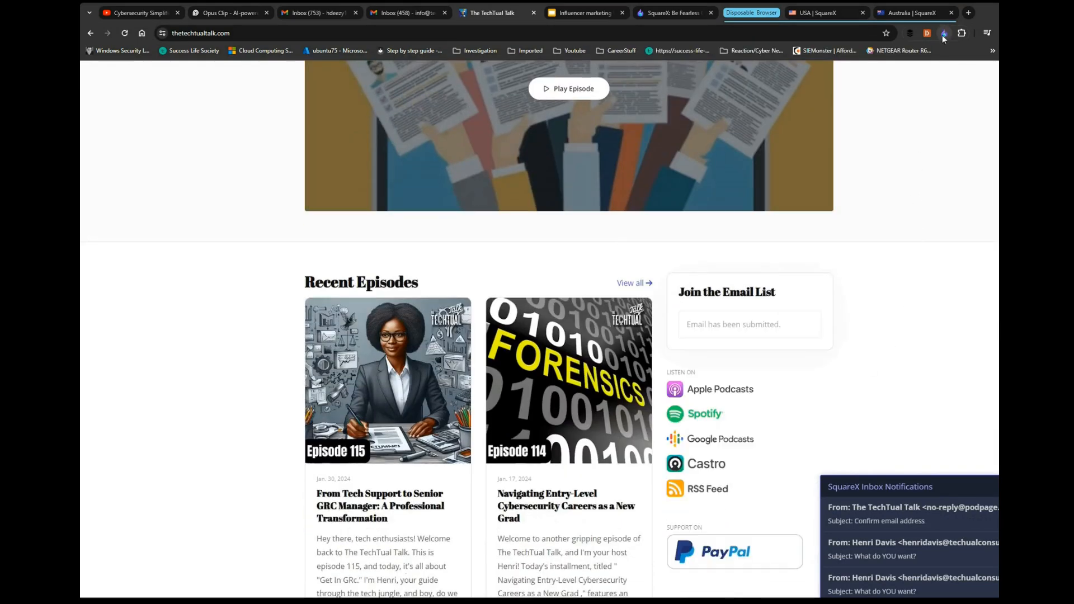
click(944, 33)
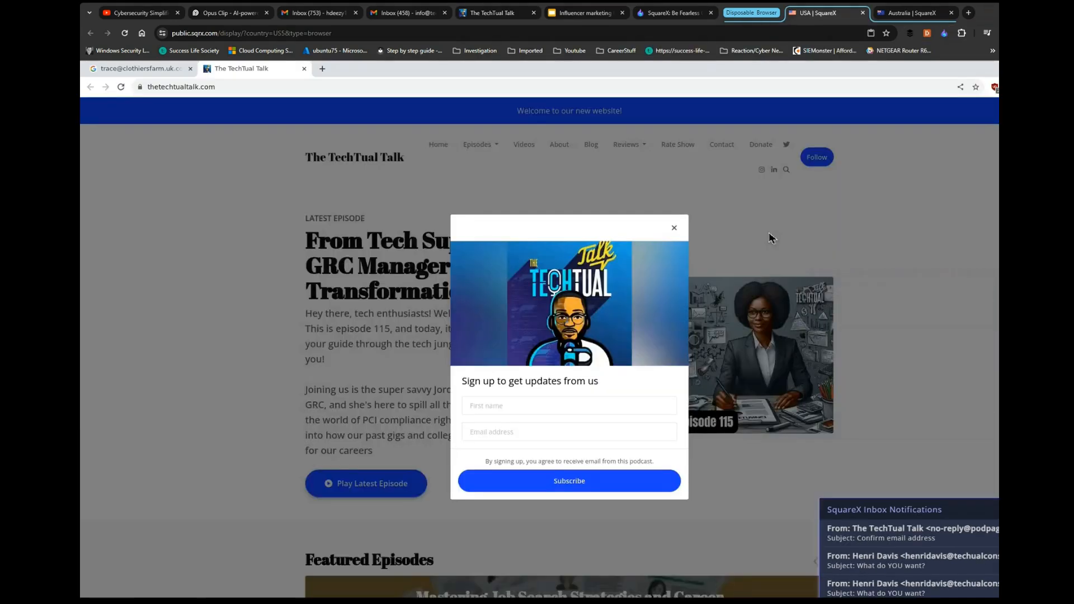
click(673, 228)
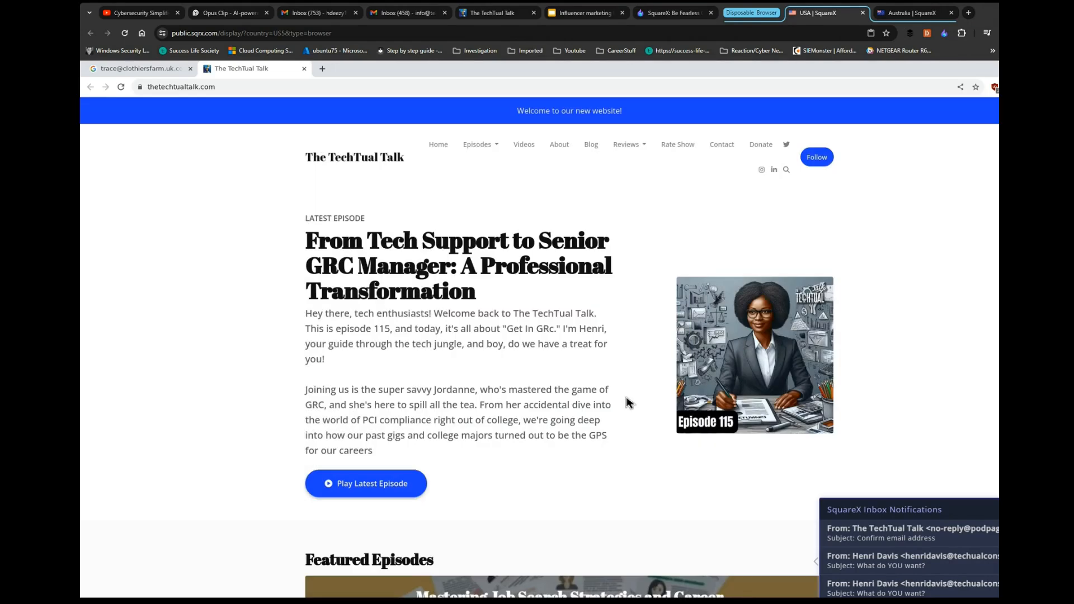